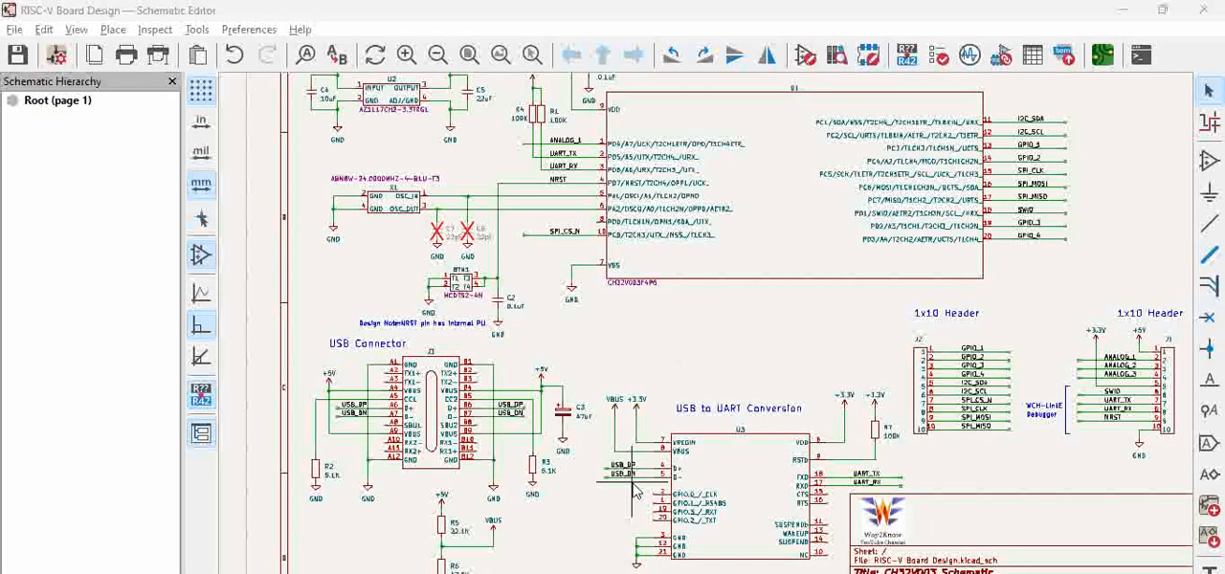
mouse_move(603, 436)
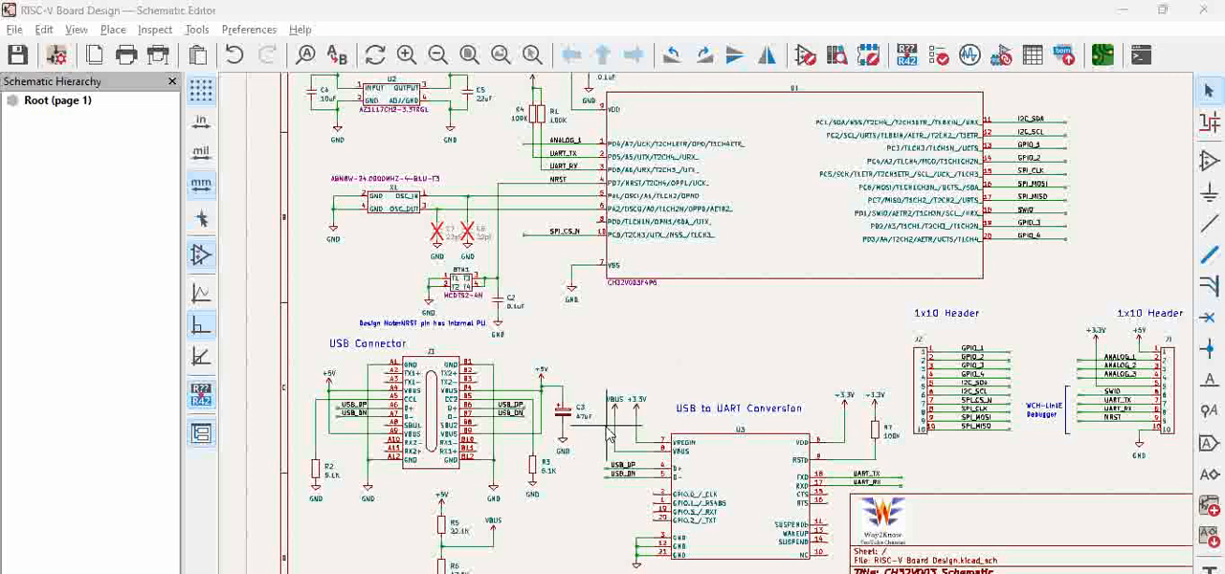
mouse_move(597, 419)
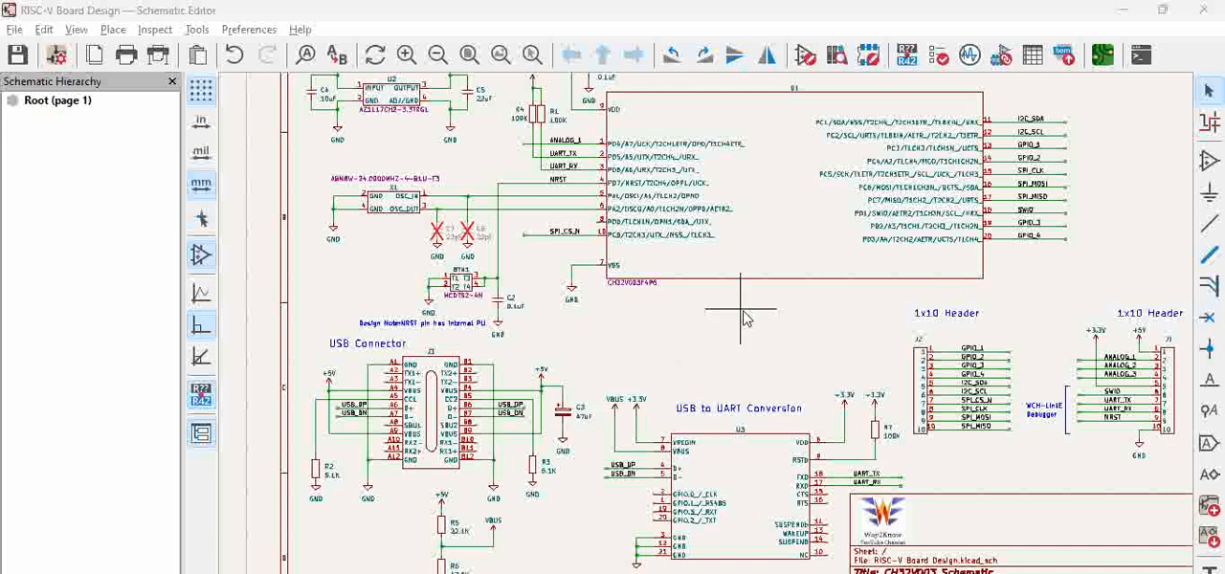
mouse_move(745, 329)
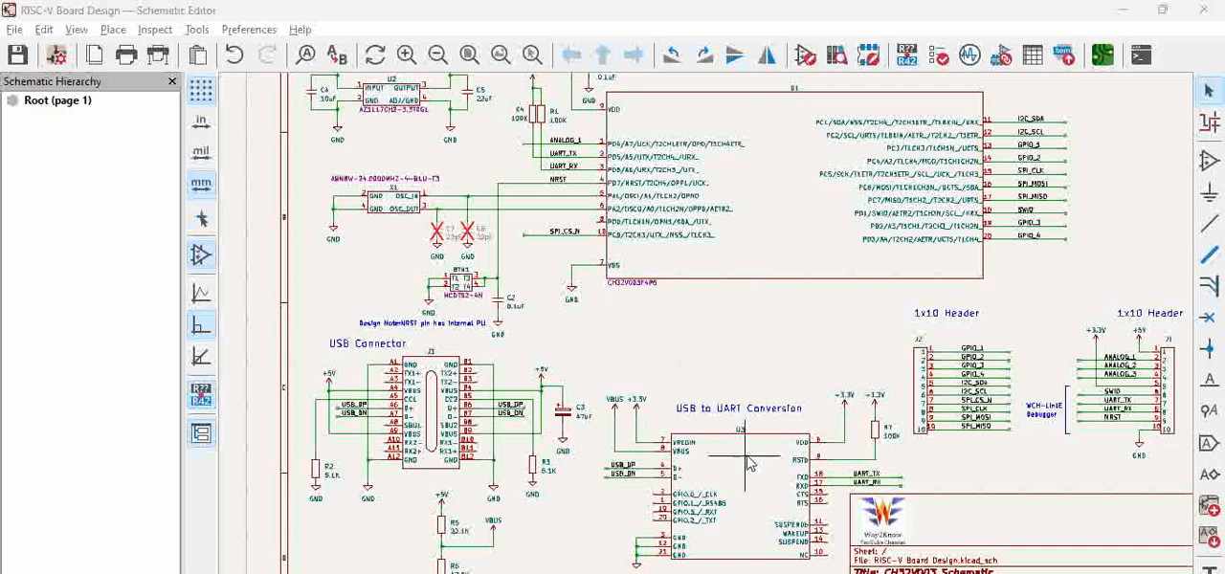
mouse_move(751, 266)
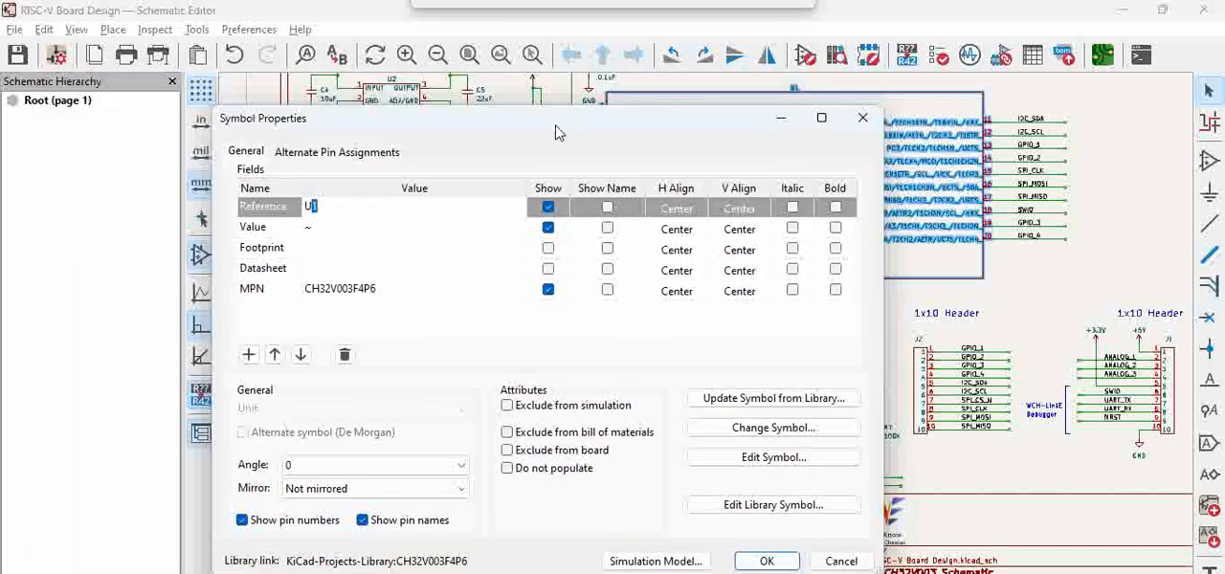
mouse_move(272, 272)
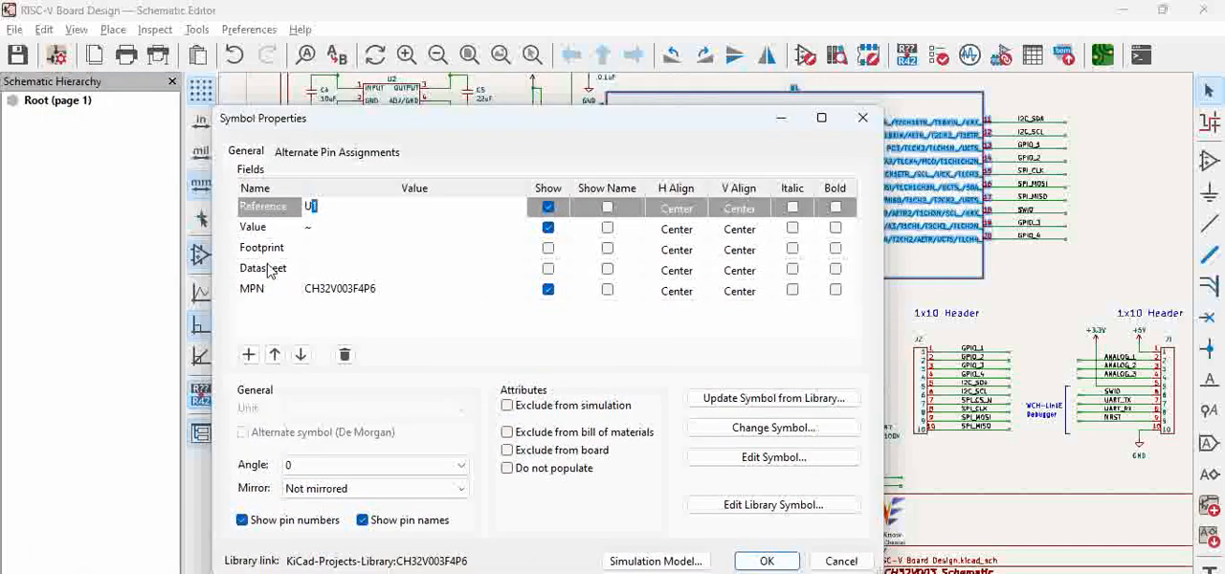
mouse_move(280, 279)
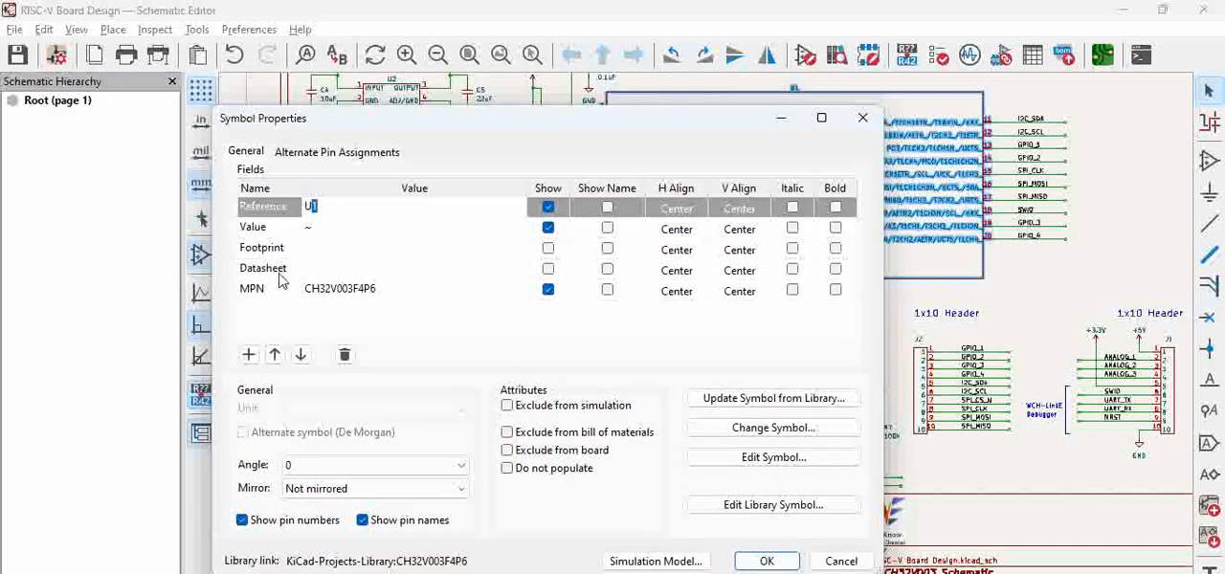
mouse_move(268, 238)
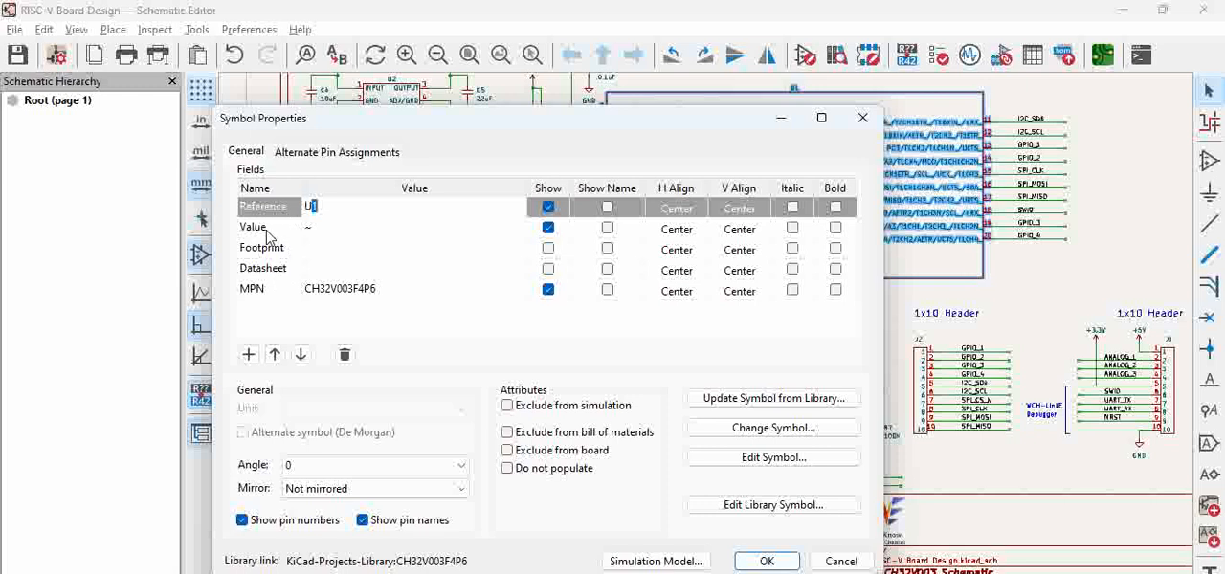
mouse_move(277, 303)
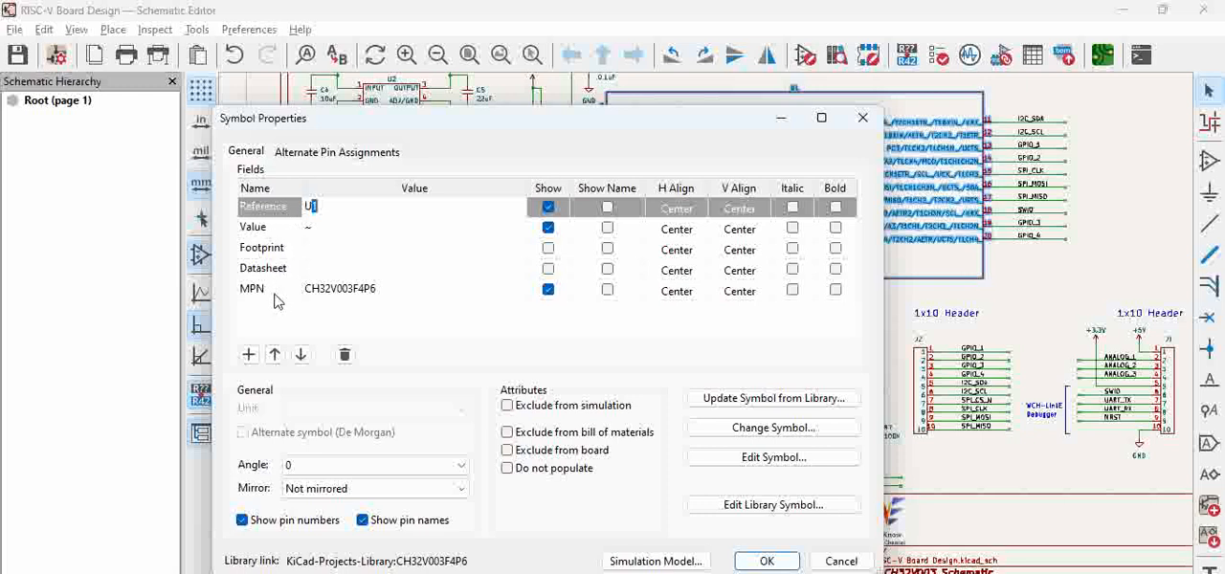
mouse_move(272, 304)
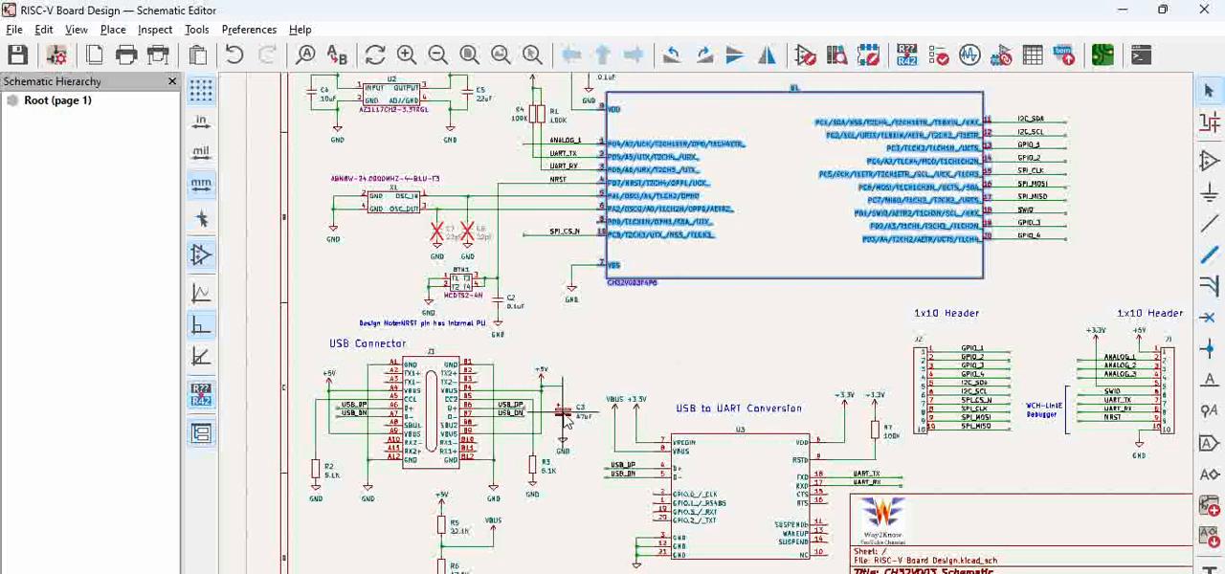
Bring up the Symbol Properties of the 47uF polarized capacitor to inspect its fields
double_click(565, 406)
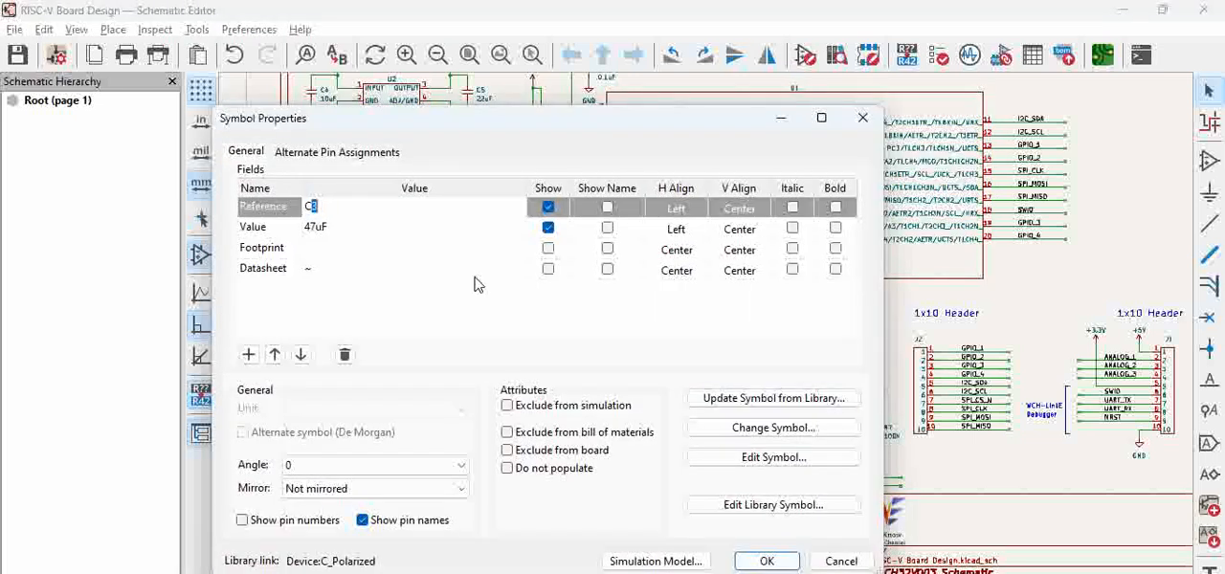
mouse_move(279, 302)
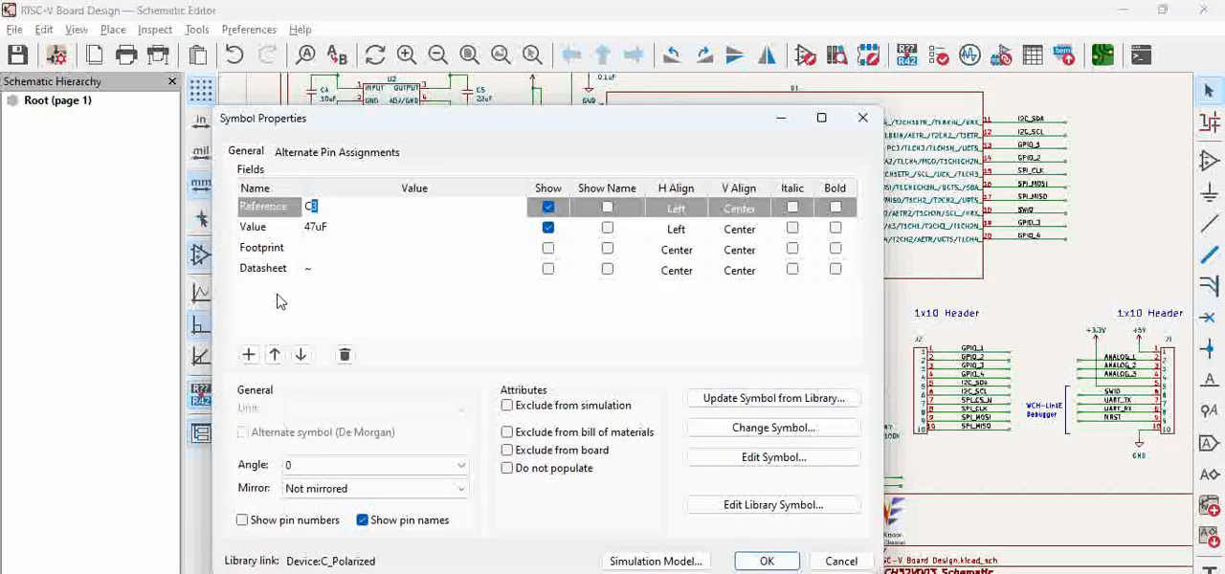
mouse_move(381, 302)
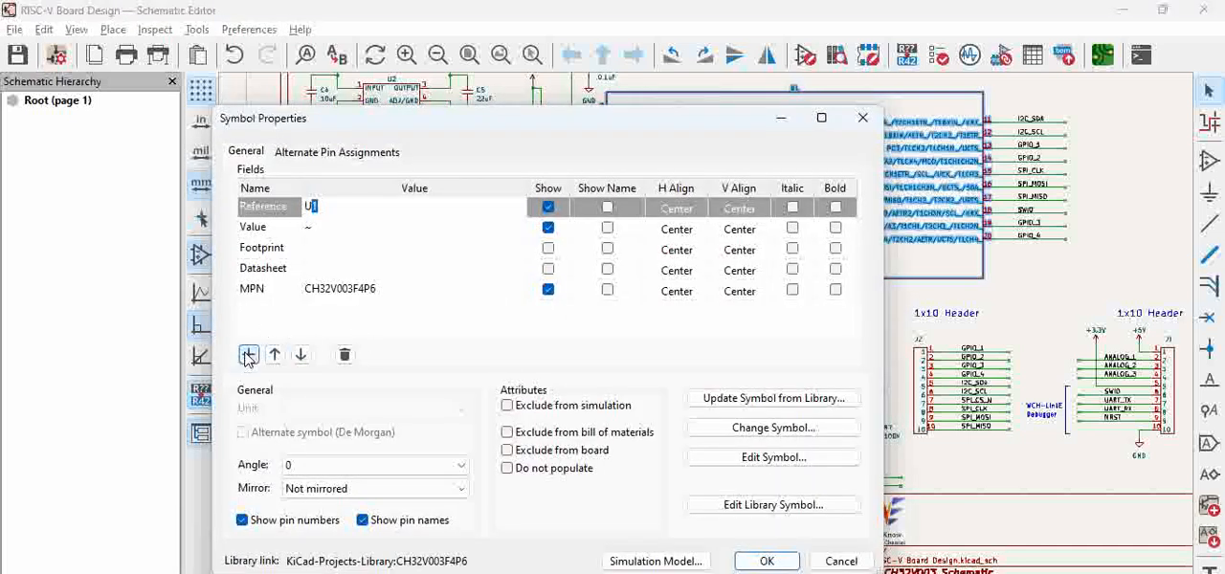
mouse_move(249, 356)
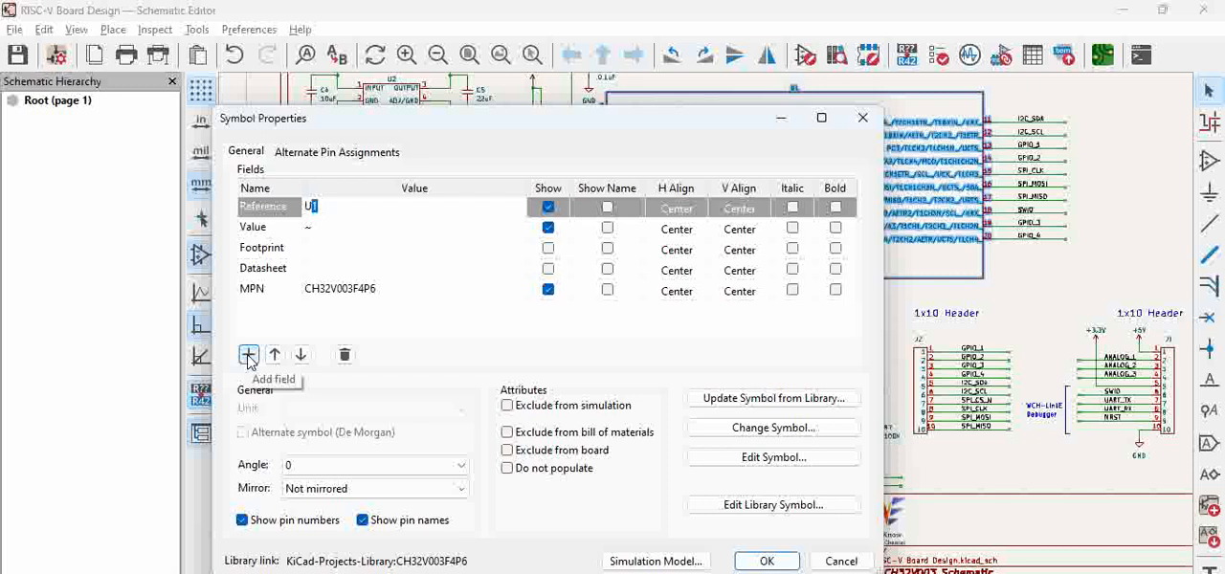
Add a blank field to U1 and delete it again, keeping MPN CH32V003F4P6 as the only custom field
left_click(249, 356)
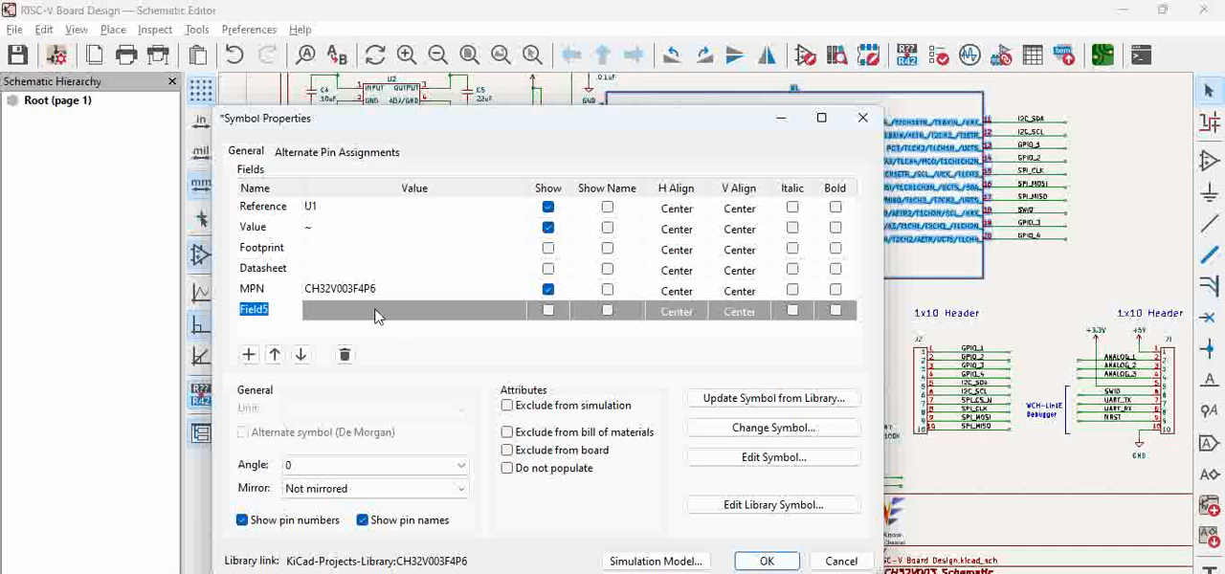
mouse_move(285, 327)
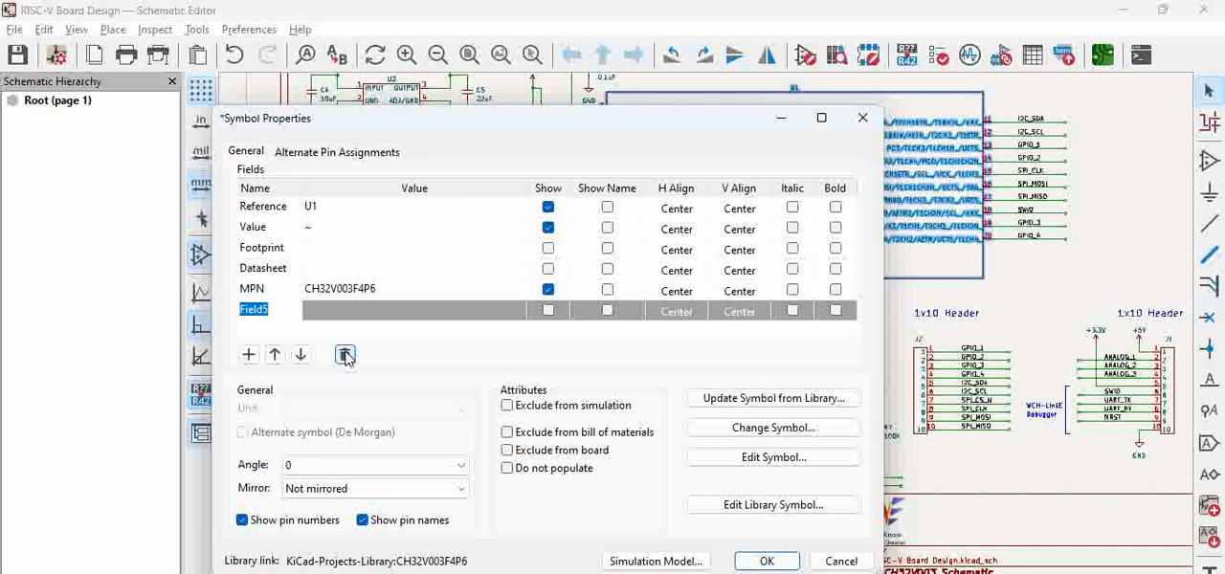
left_click(345, 356)
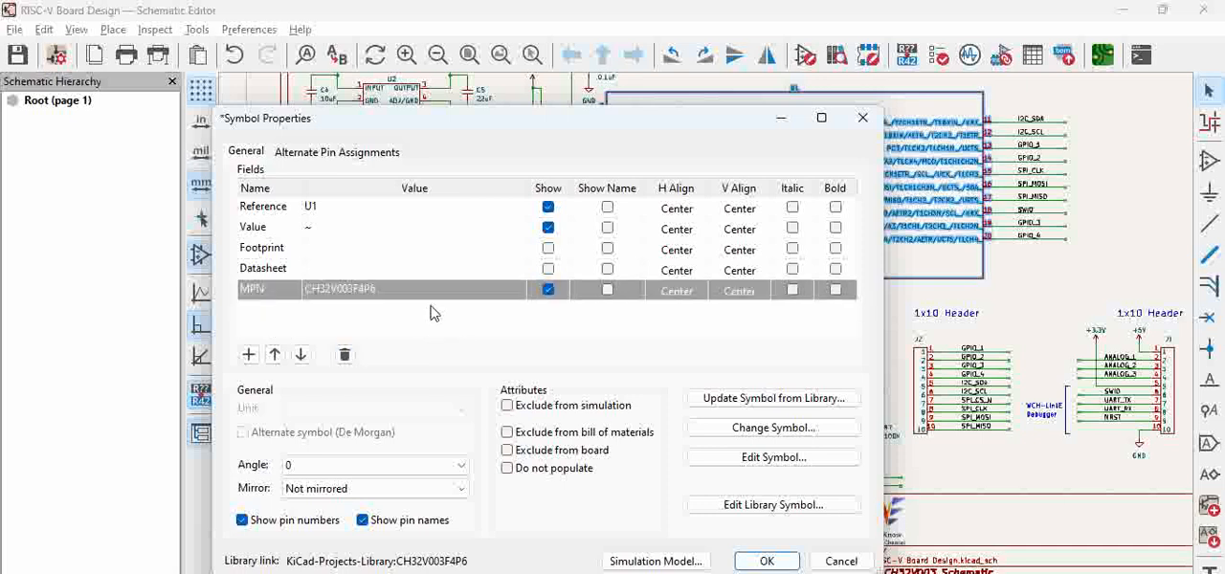
mouse_move(322, 314)
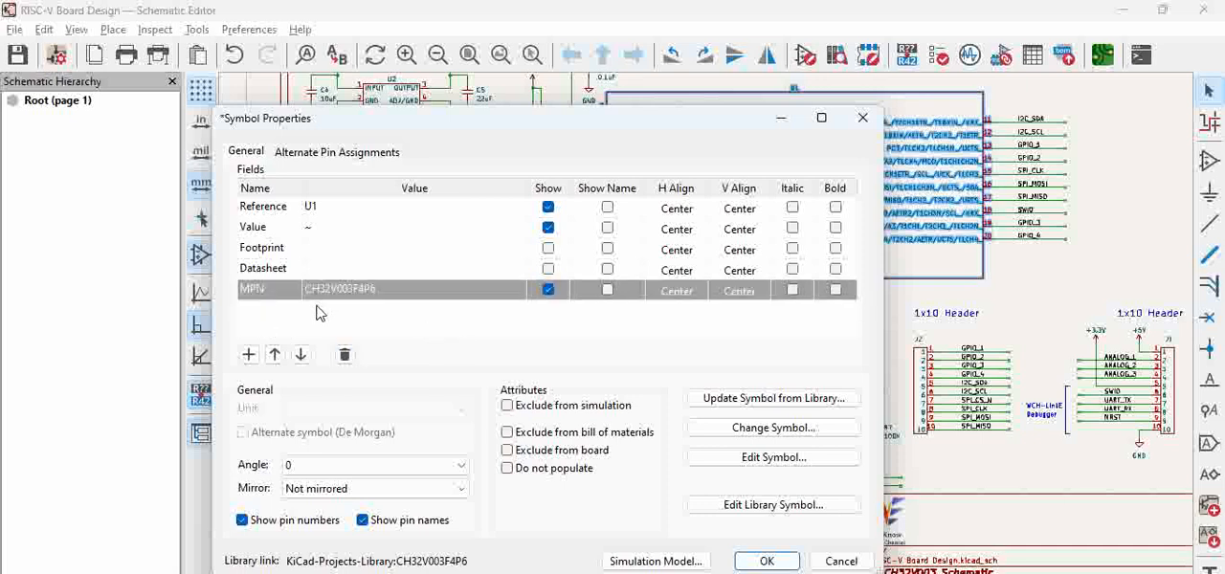
mouse_move(291, 306)
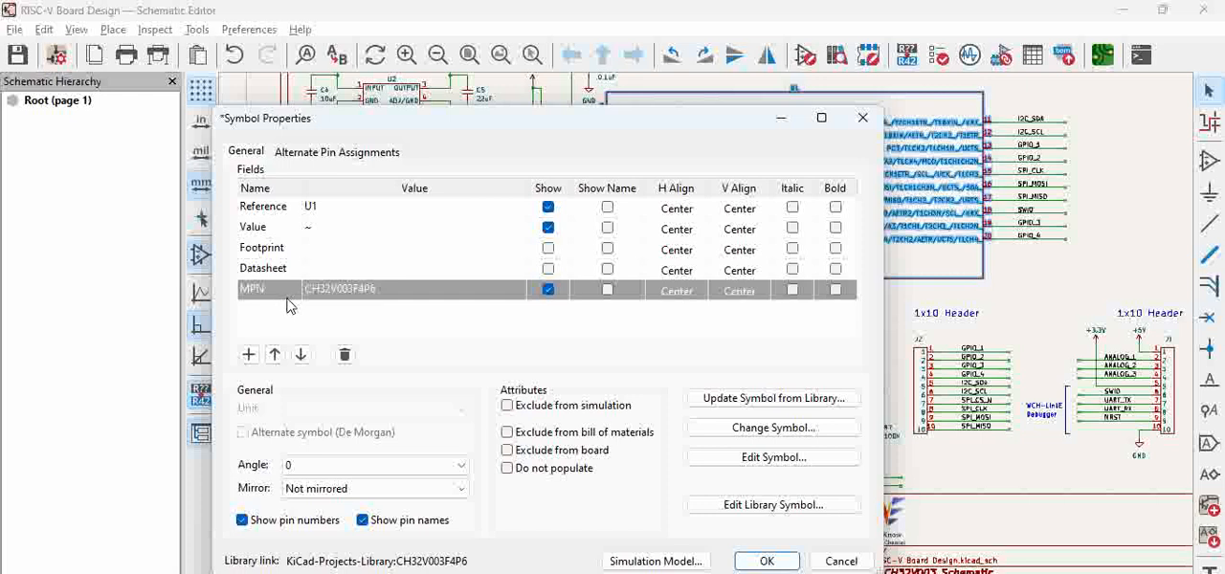
mouse_move(245, 297)
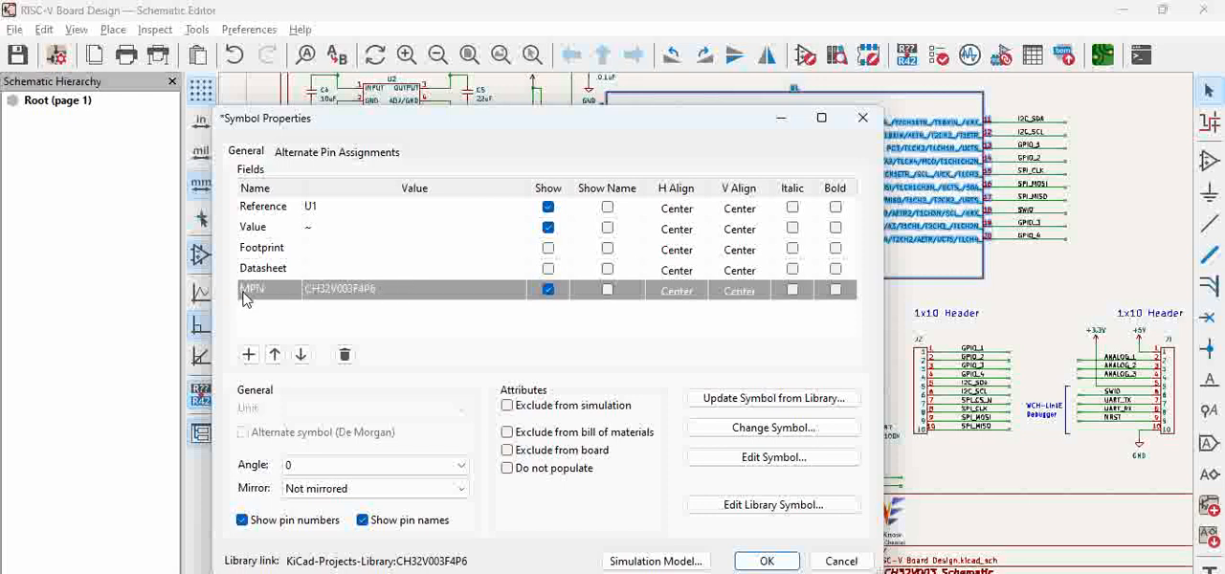
mouse_move(271, 298)
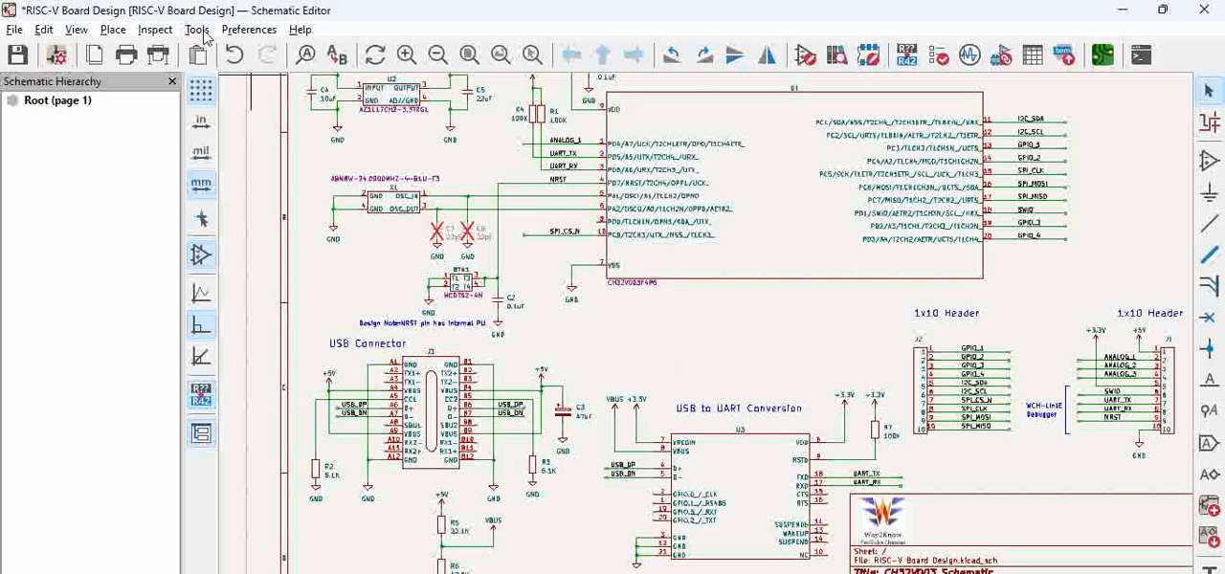
Launch the Bill of Materials dialog from Tools and select the bom_csv_grouped_by_value_with_fp script
left_click(195, 29)
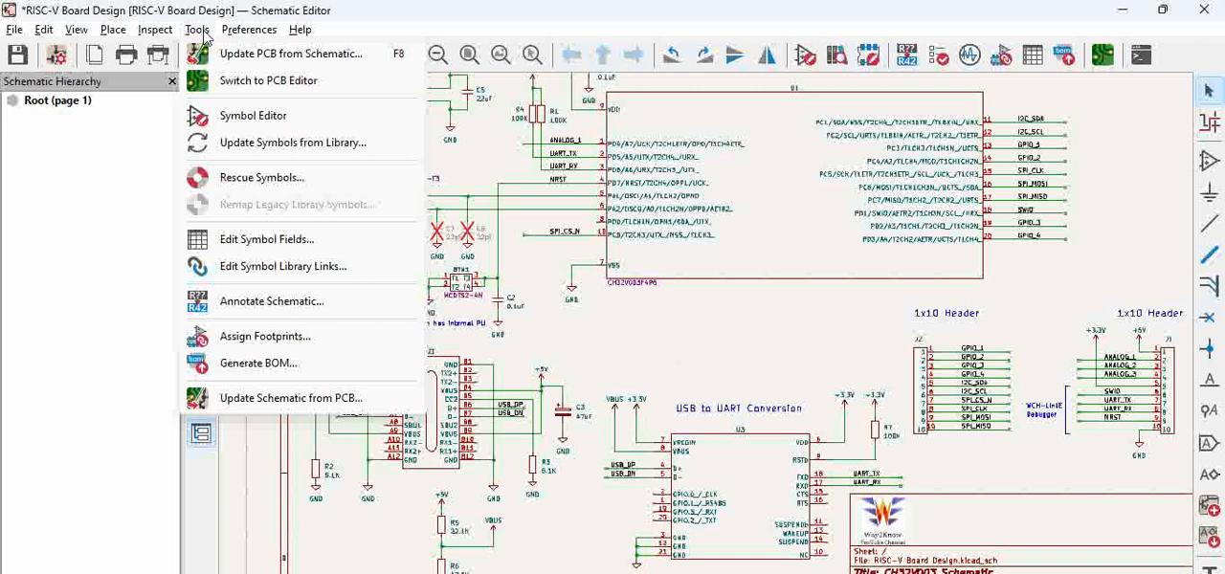
left_click(258, 364)
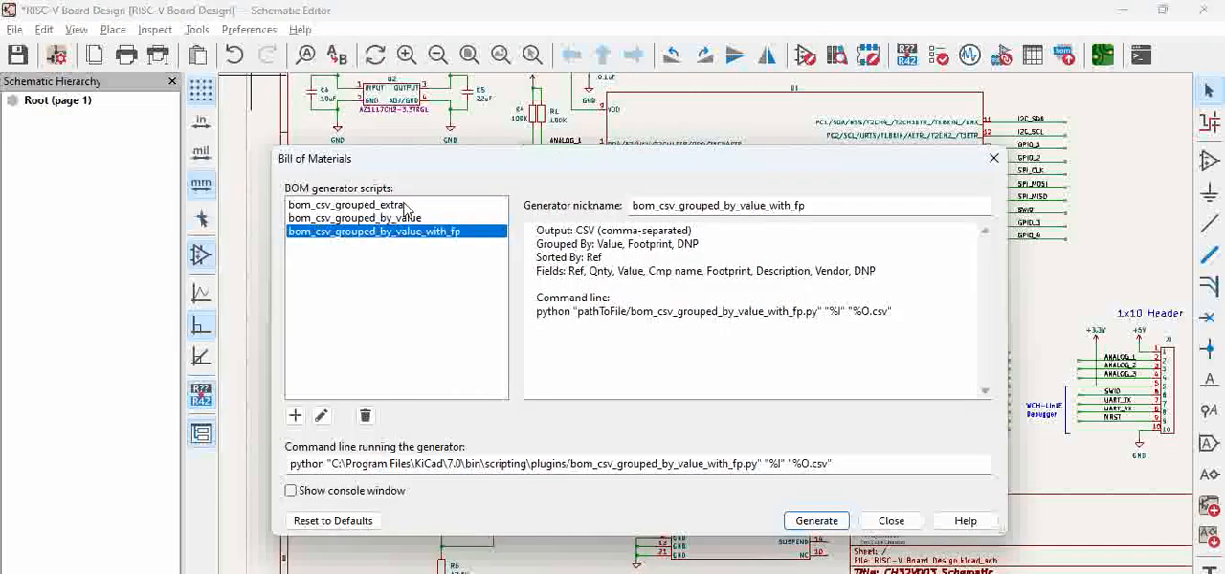
left_click(354, 219)
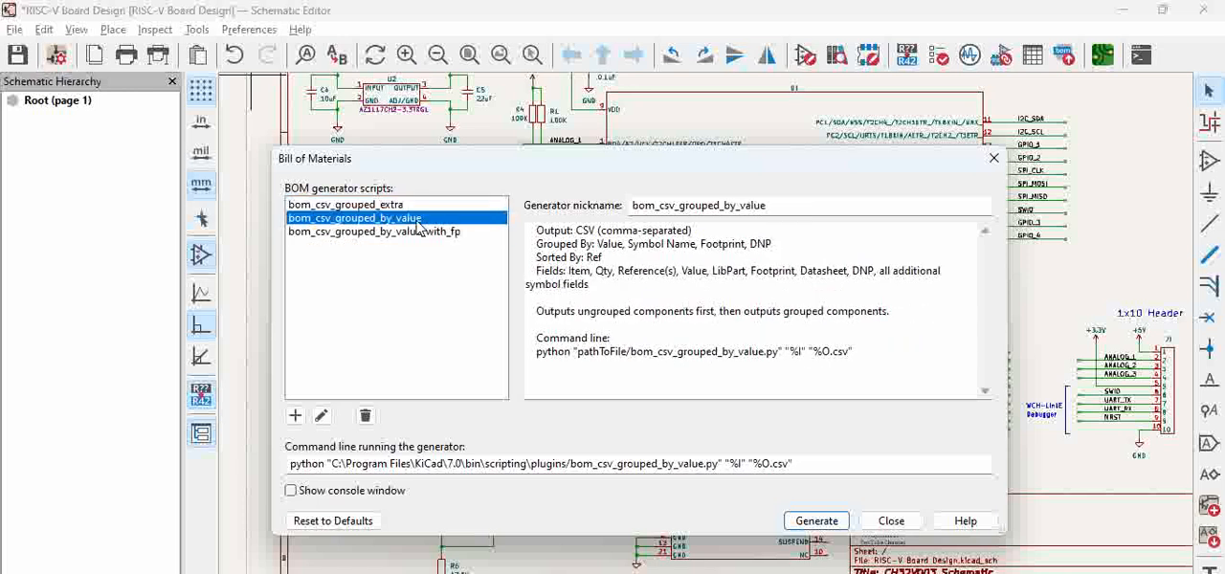
left_click(373, 232)
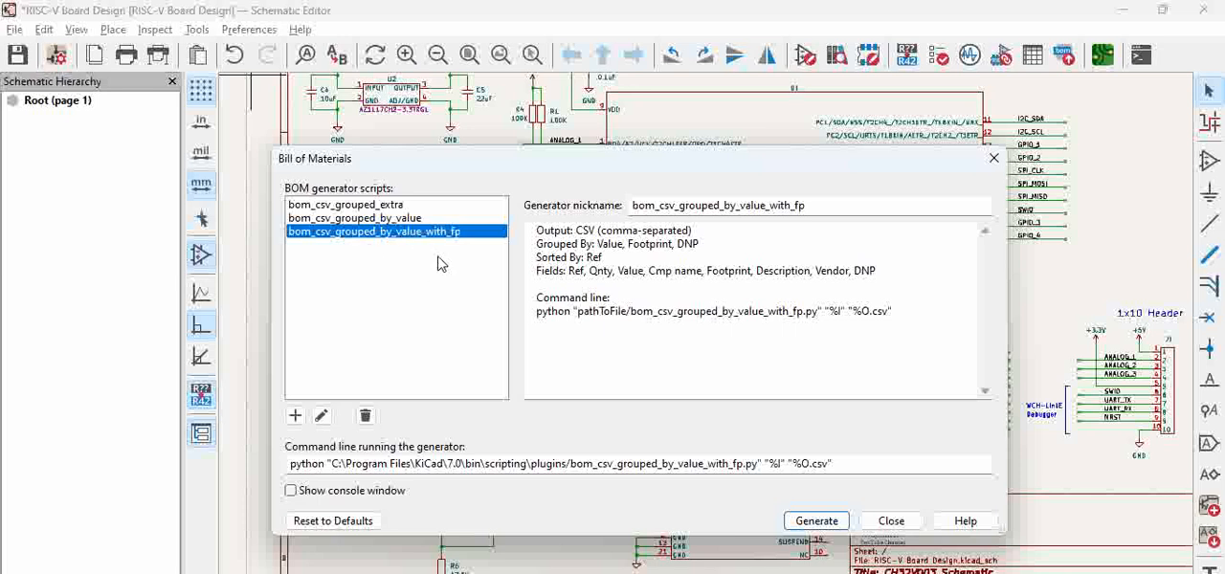
mouse_move(373, 241)
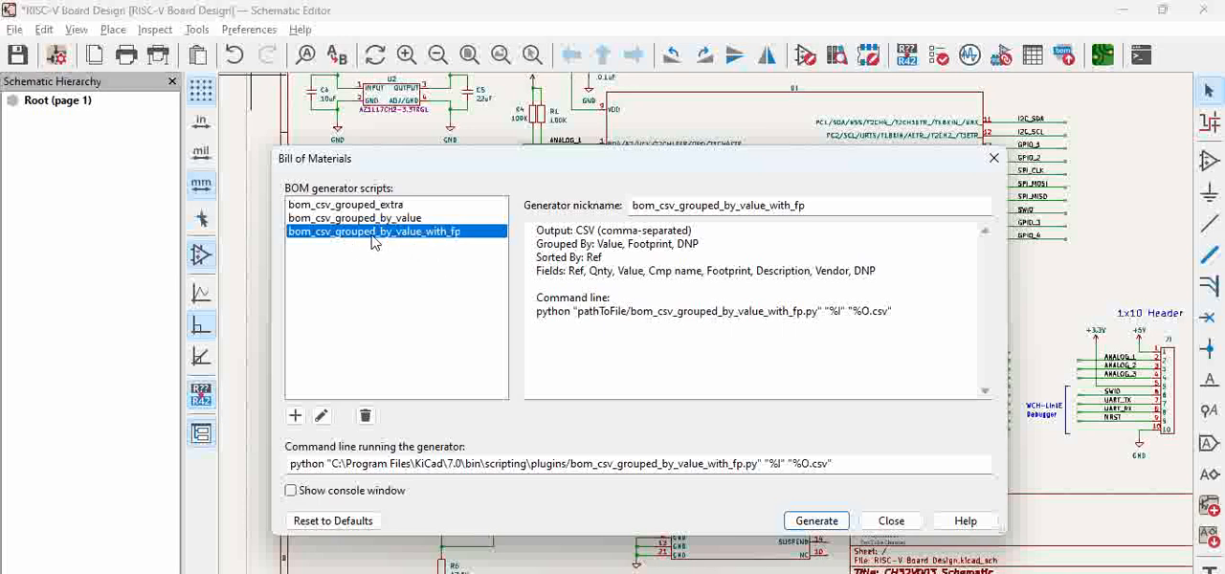
mouse_move(436, 242)
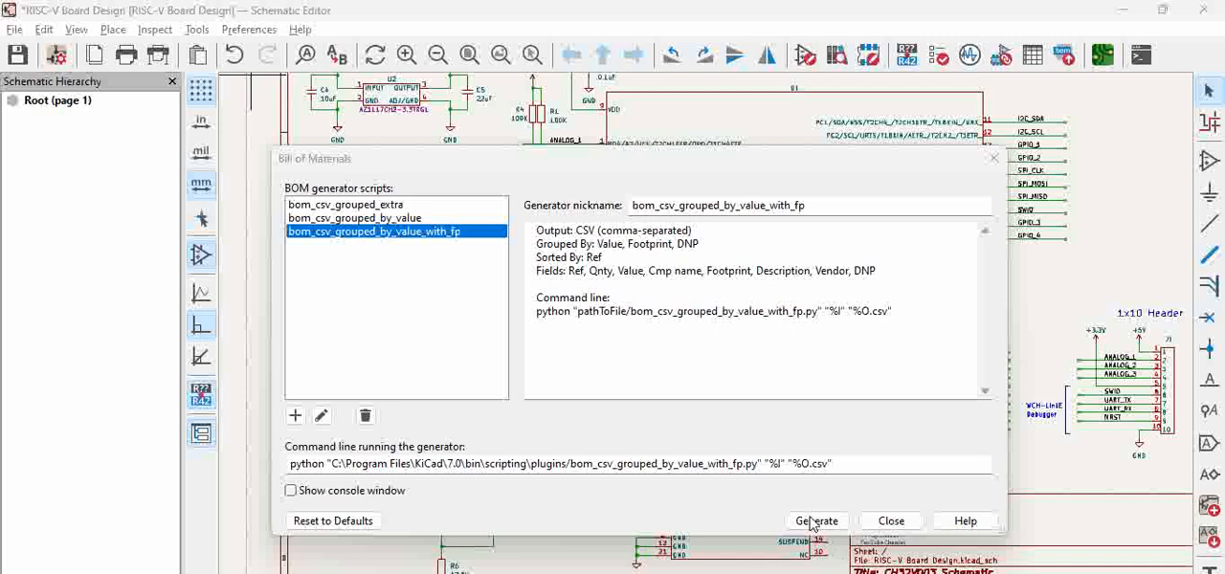
Run Generate to produce the BOM CSV and XML, with the output log reporting Success
left_click(815, 521)
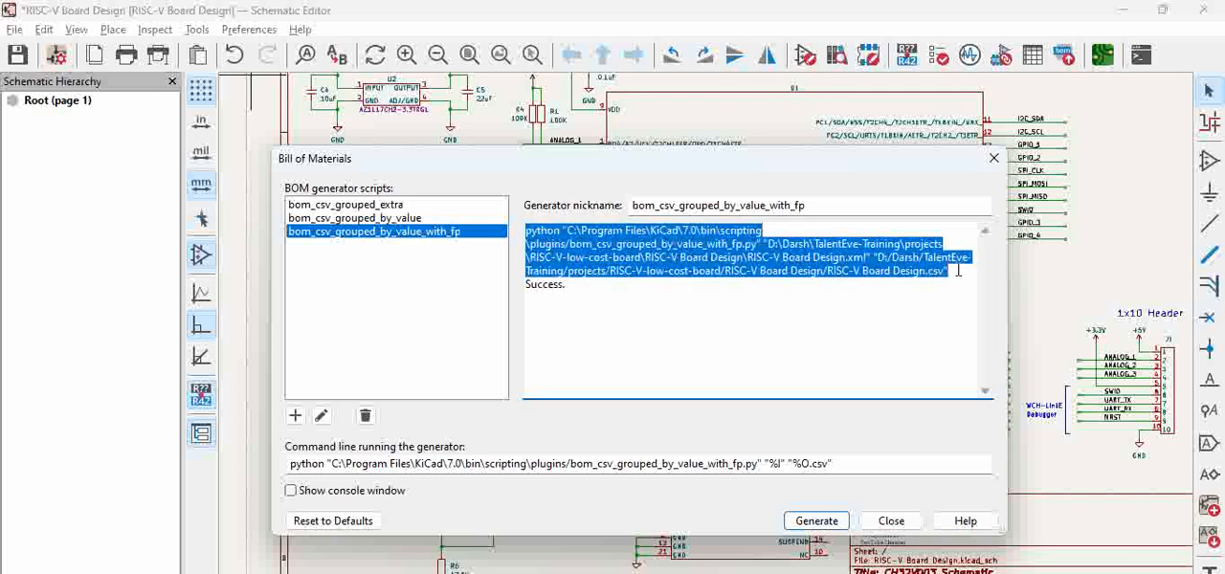
left_click(914, 277)
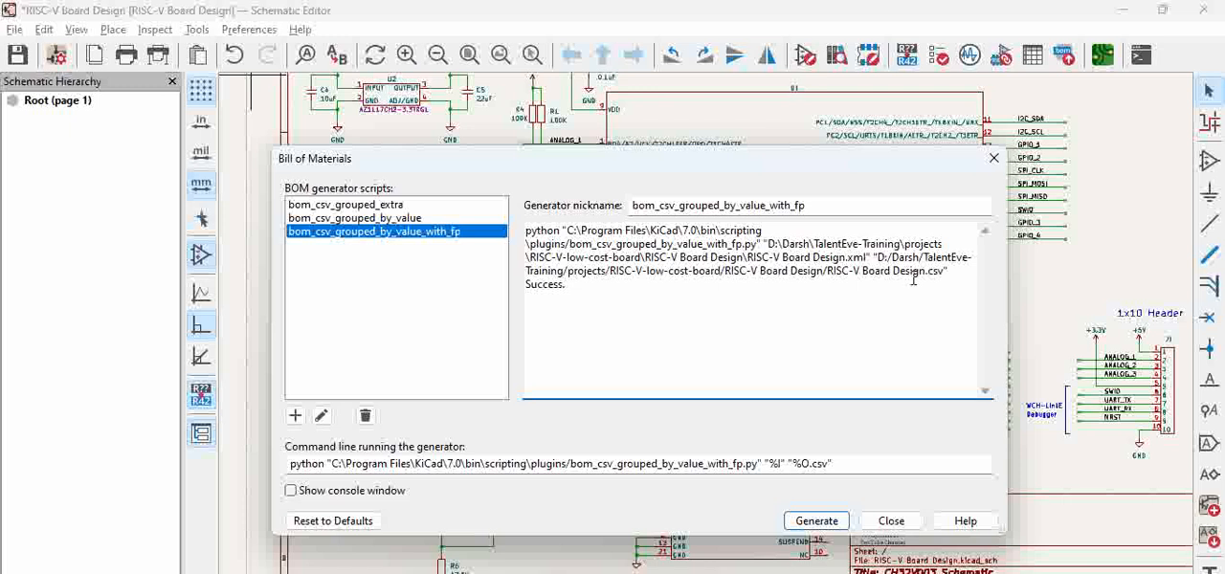
double_click(544, 283)
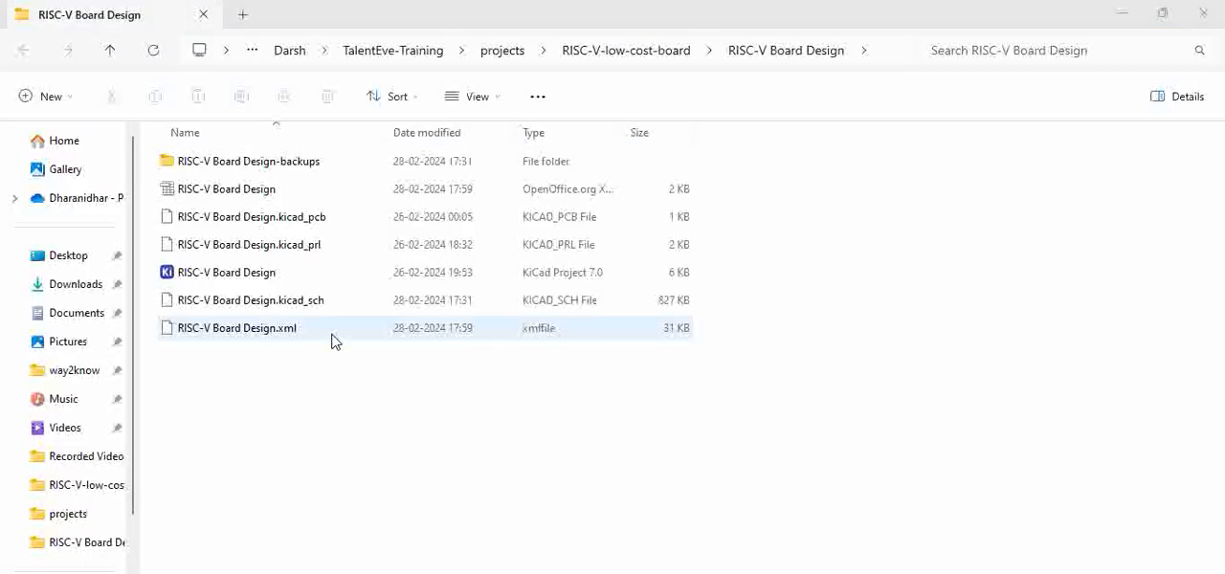
Select and launch the generated RISC-V Board Design CSV from the project folder
left_click(226, 188)
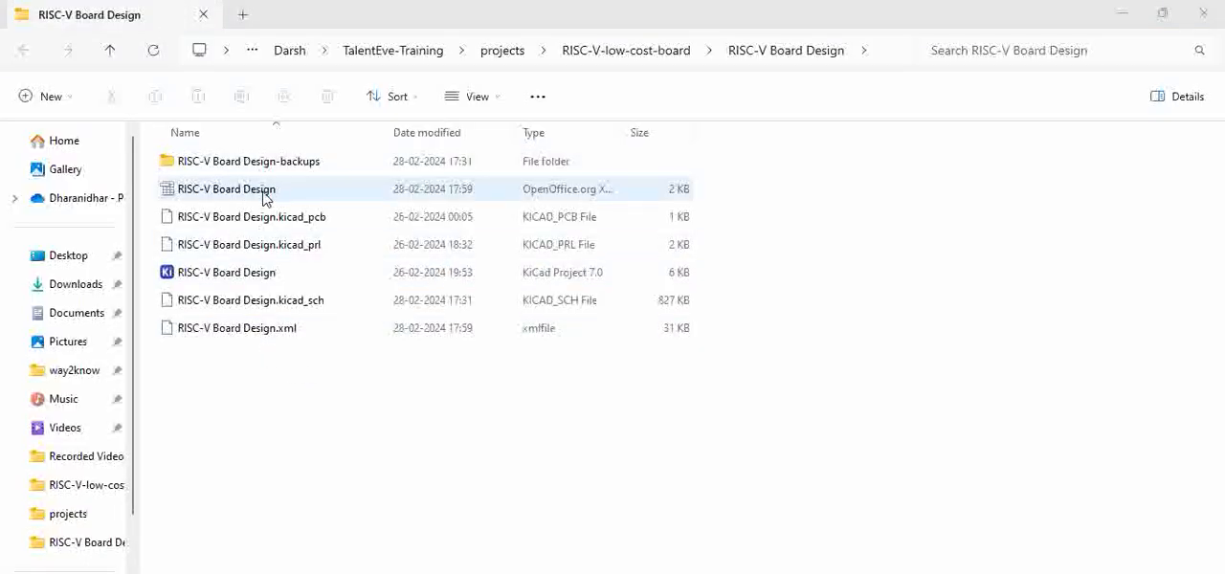
mouse_move(283, 195)
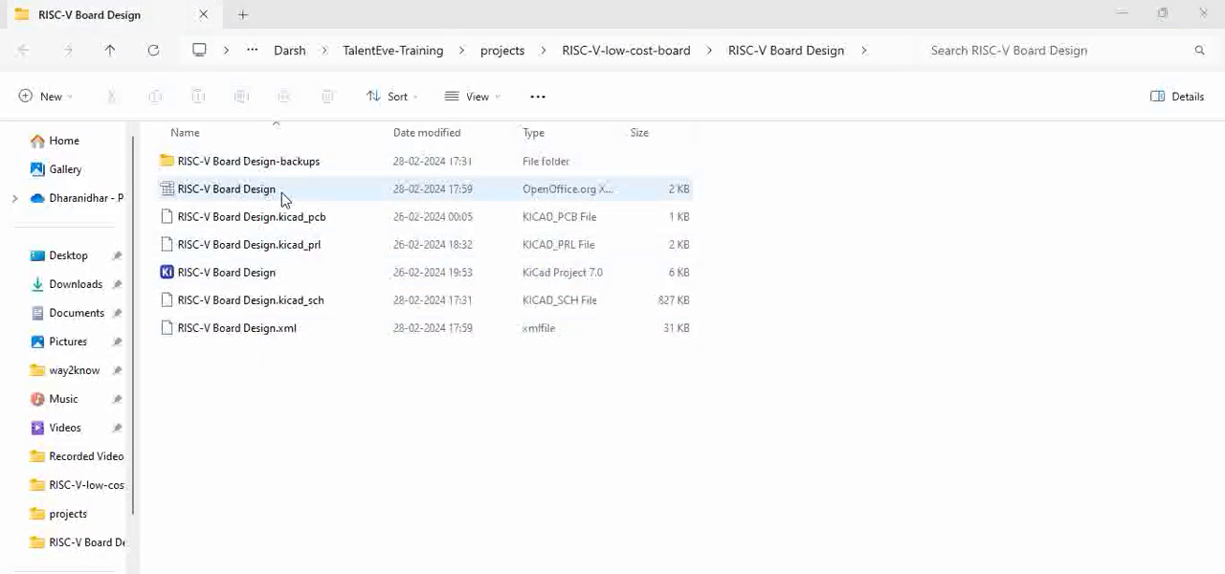
left_click(226, 188)
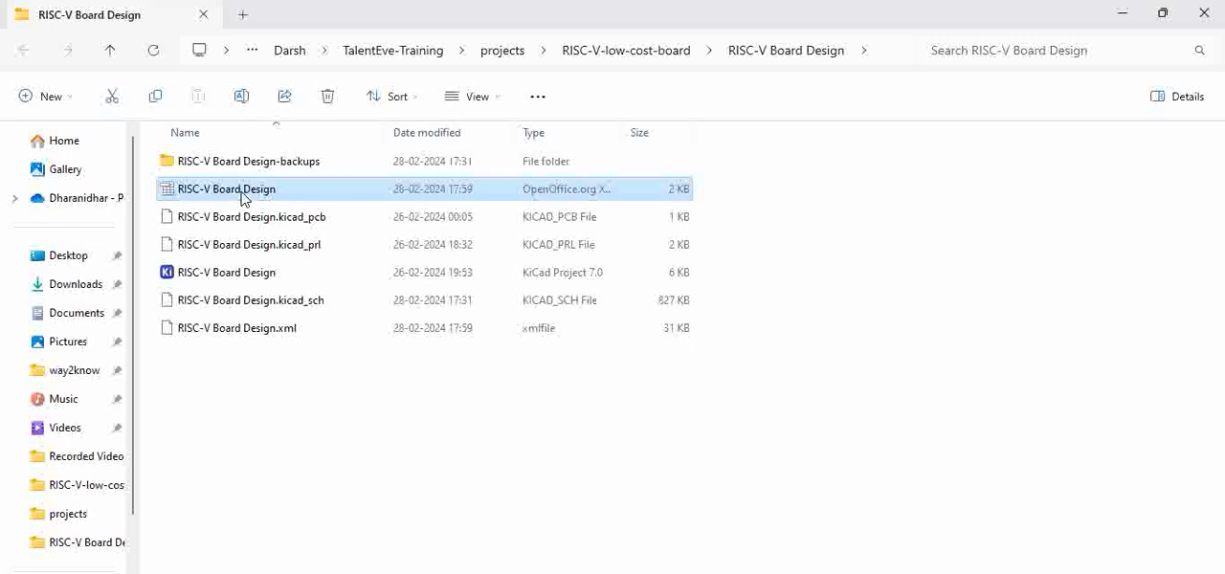
double_click(226, 188)
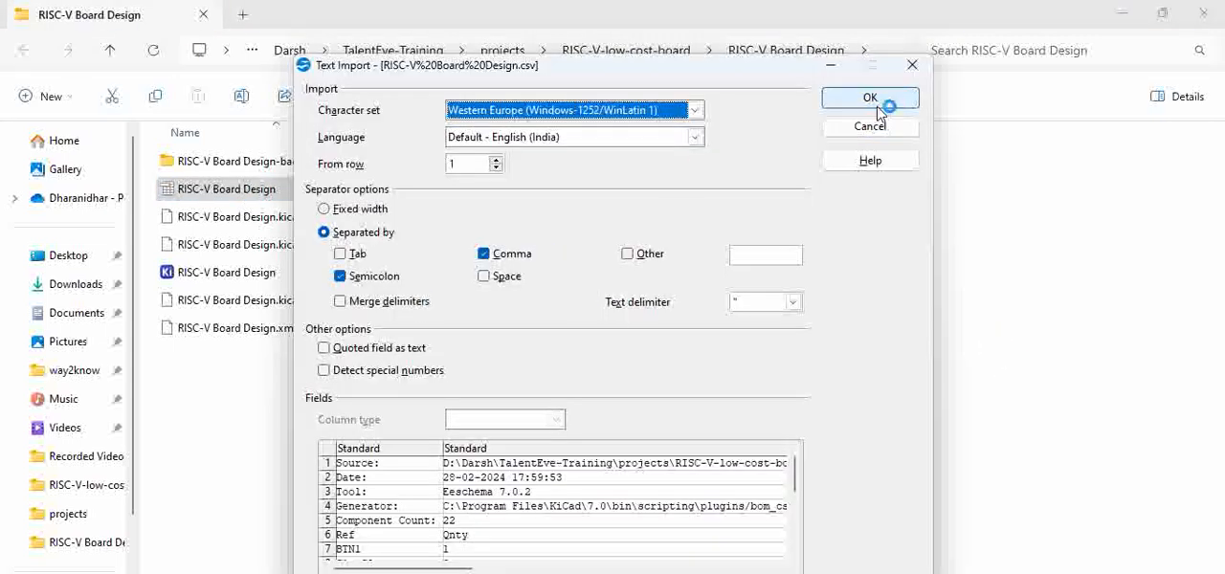
Accept the Text Import settings with Comma and Semicolon separators to load the 22-component BOM
left_click(869, 96)
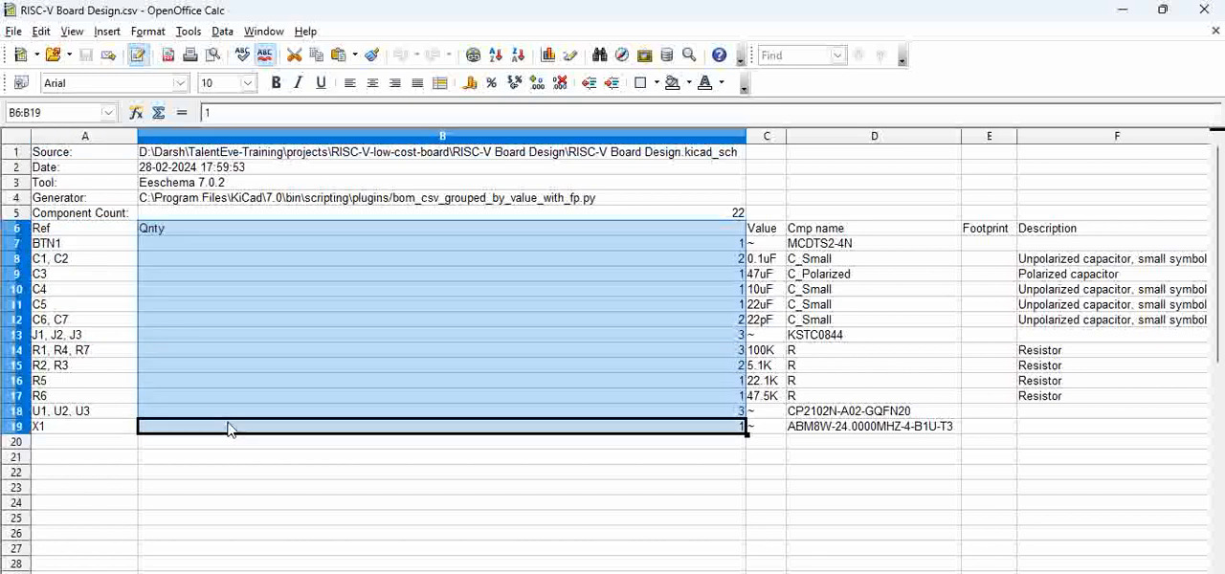
left_click(765, 136)
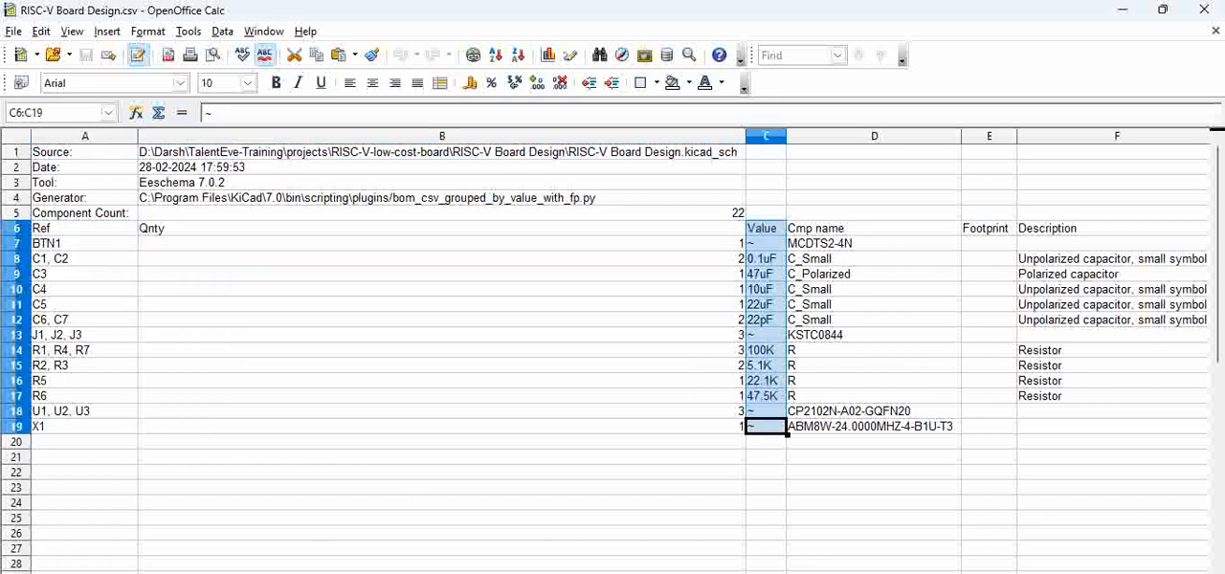
scroll("right", 3)
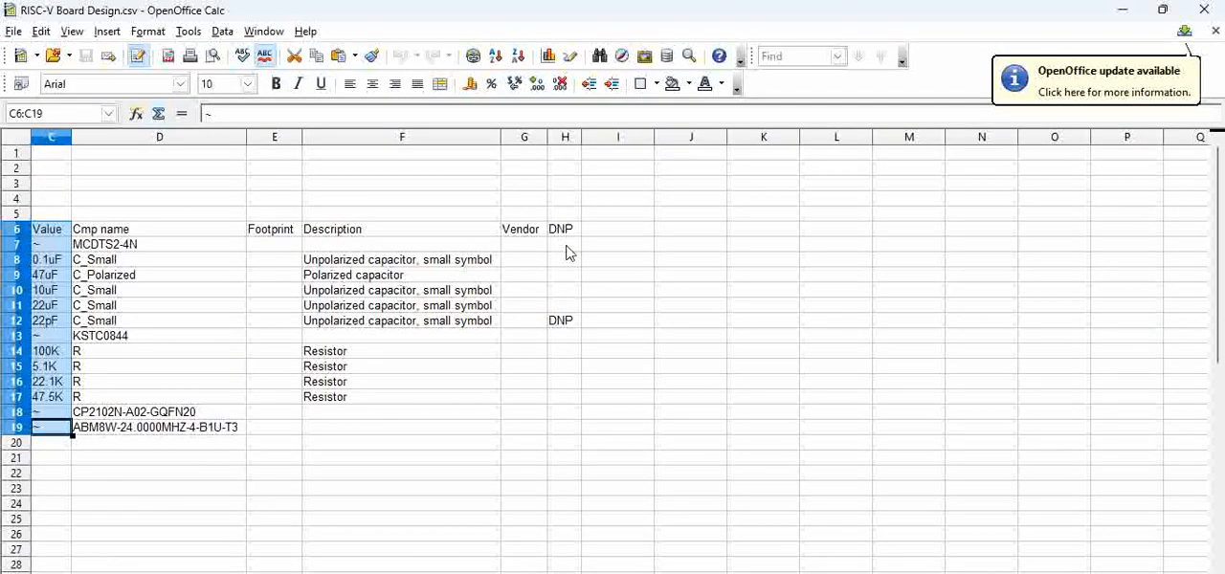
left_click(562, 321)
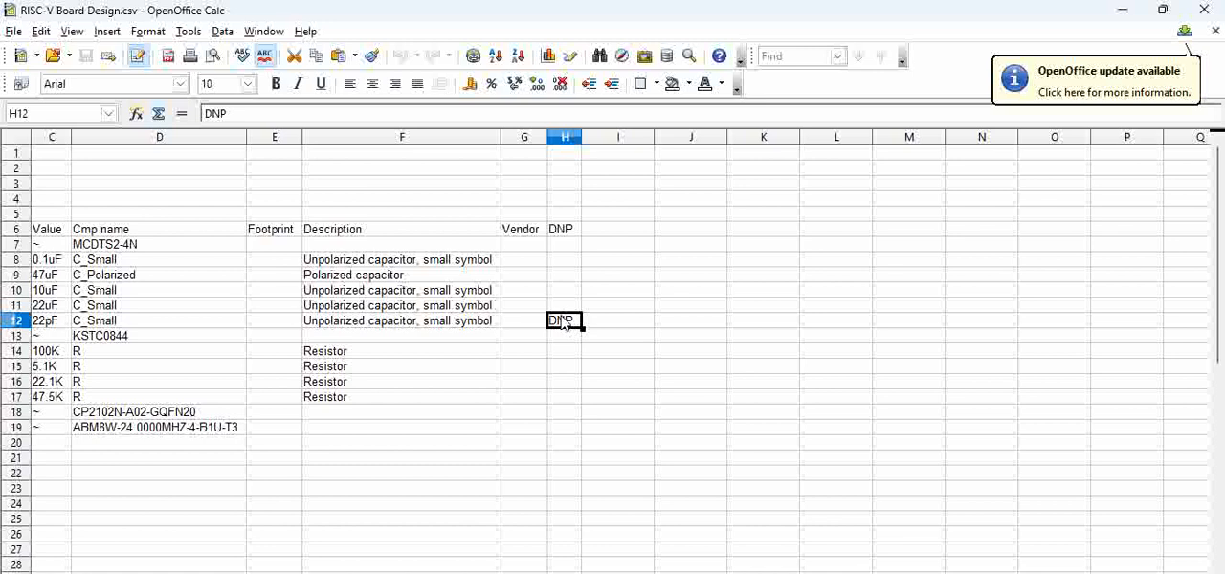
mouse_move(532, 318)
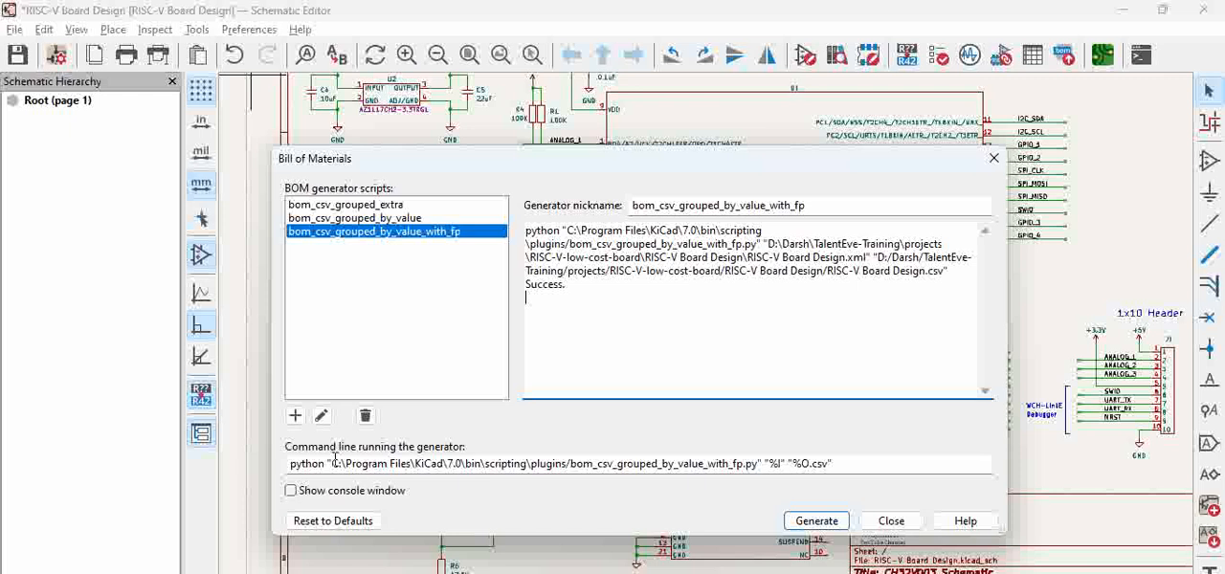
double_click(429, 463)
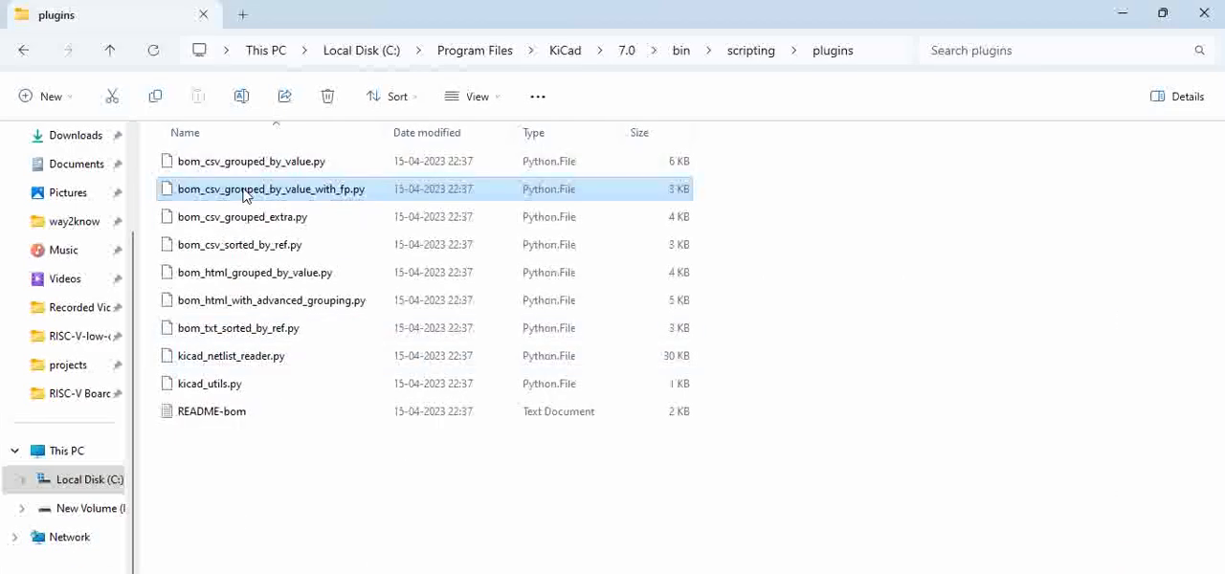
mouse_move(272, 187)
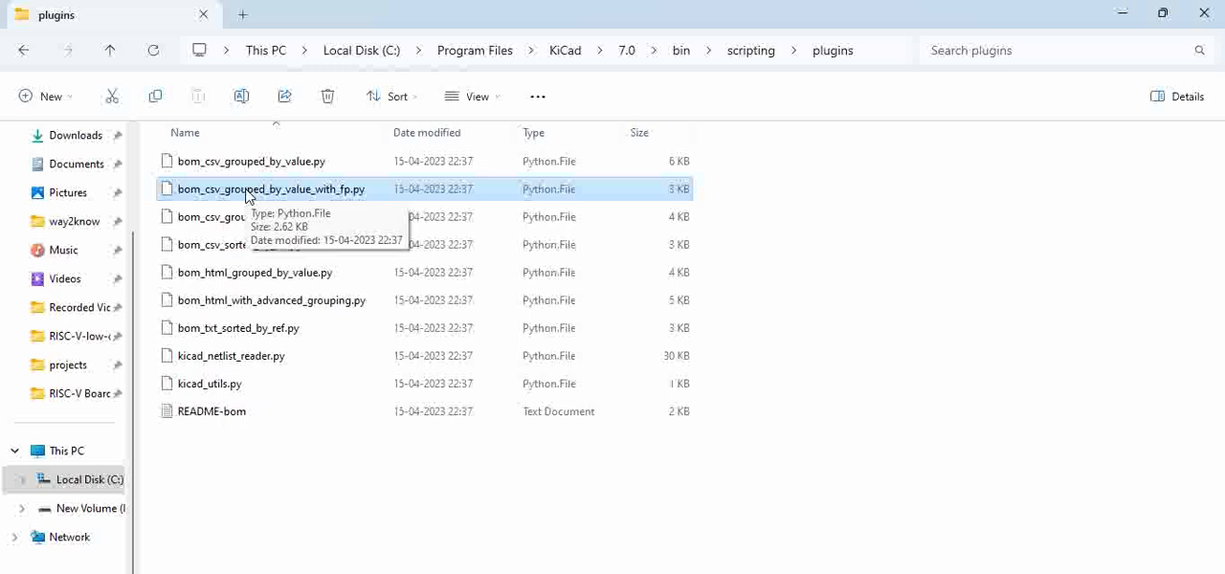
mouse_move(342, 203)
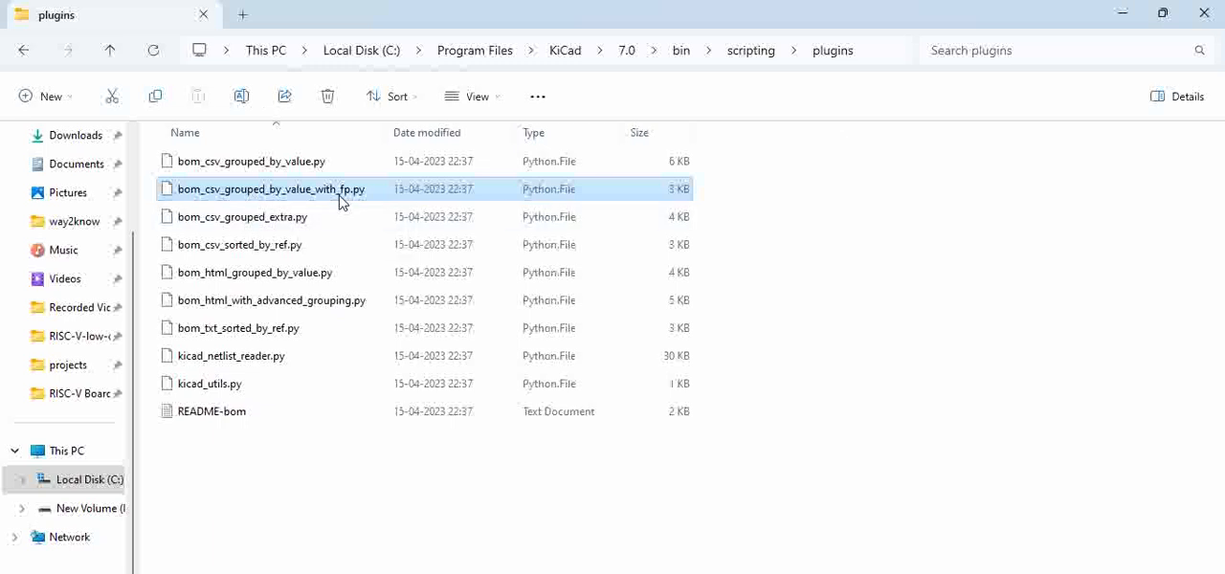
Bring up the Open with app list for bom_csv_grouped_by_value_with_fp.py
right_click(271, 188)
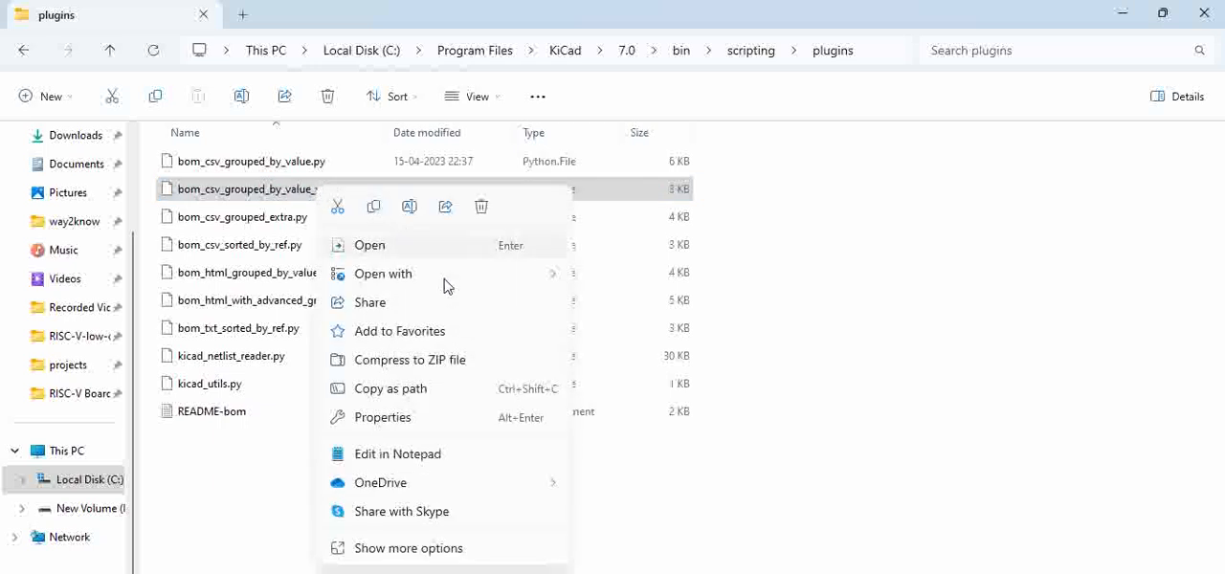
left_click(383, 273)
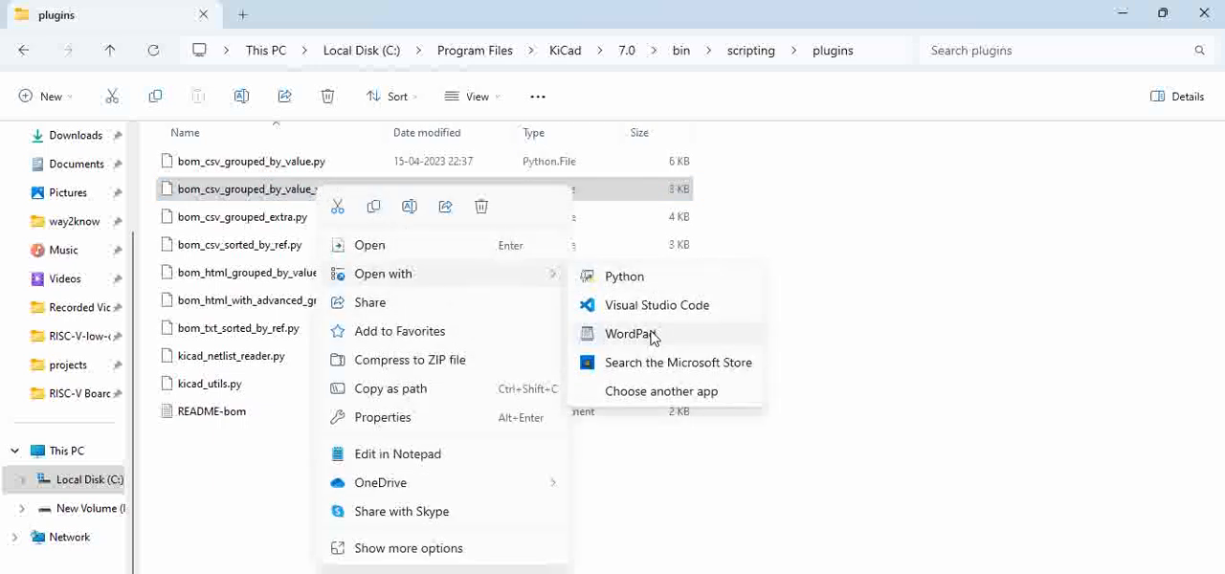
Load the script in WordPad and place the caret in the writerow header line after 'DNP'
left_click(631, 333)
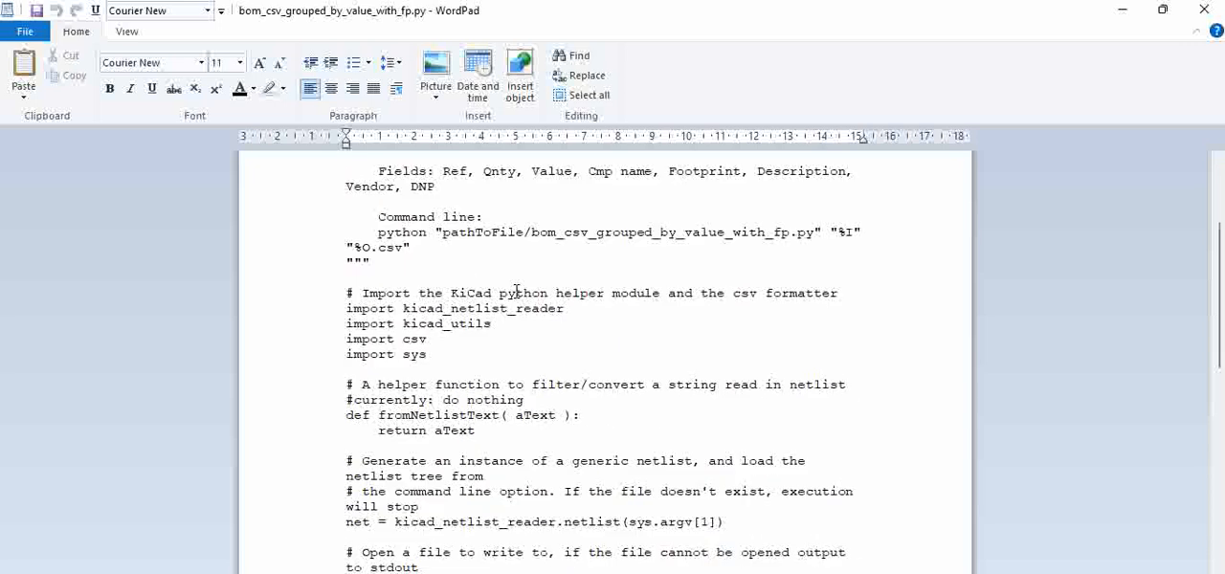
scroll("down", 3)
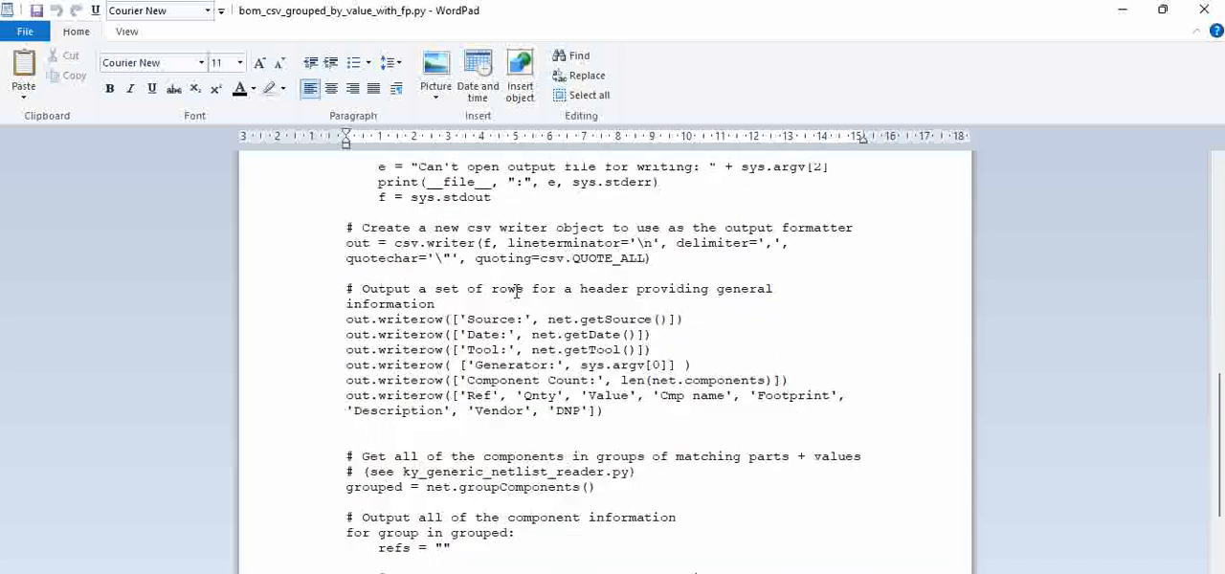
scroll("down", 3)
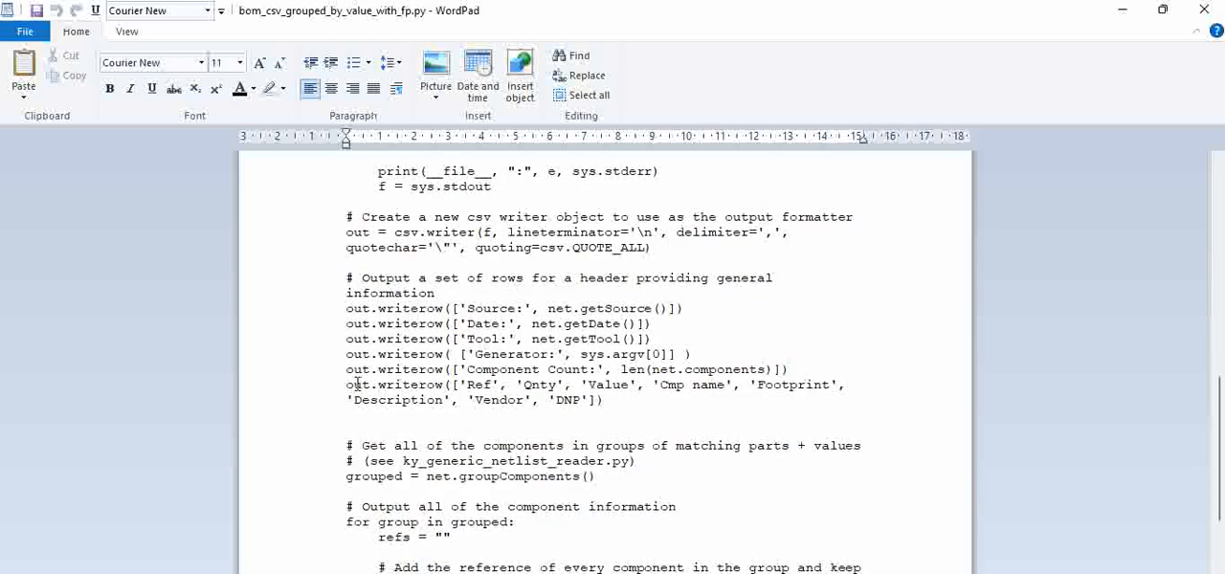
left_click_drag(347, 383, 607, 400)
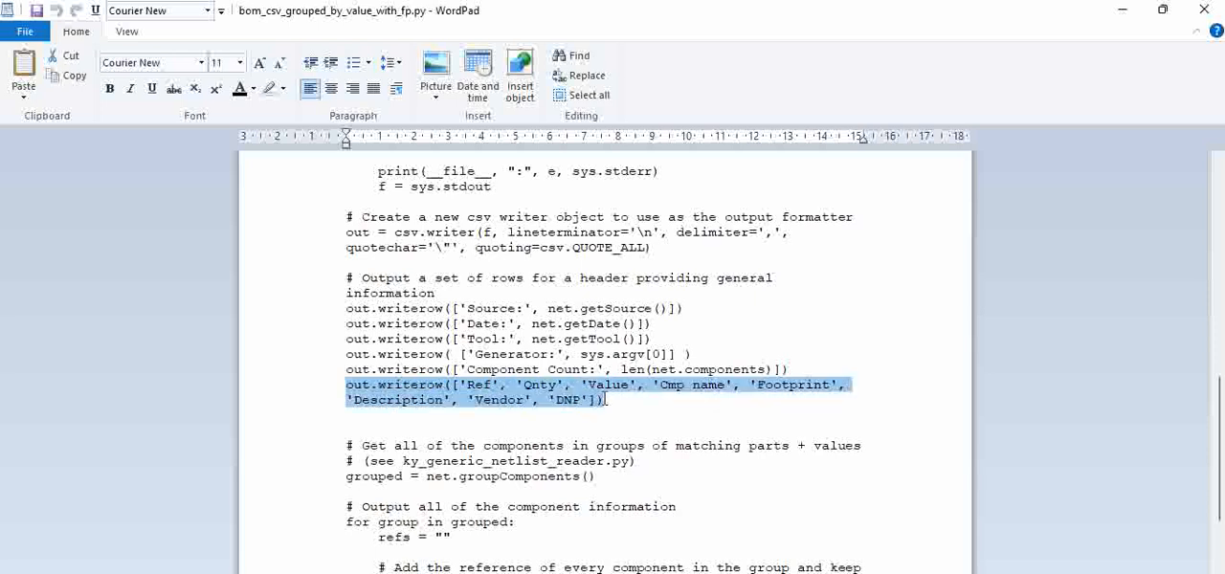
left_click(662, 404)
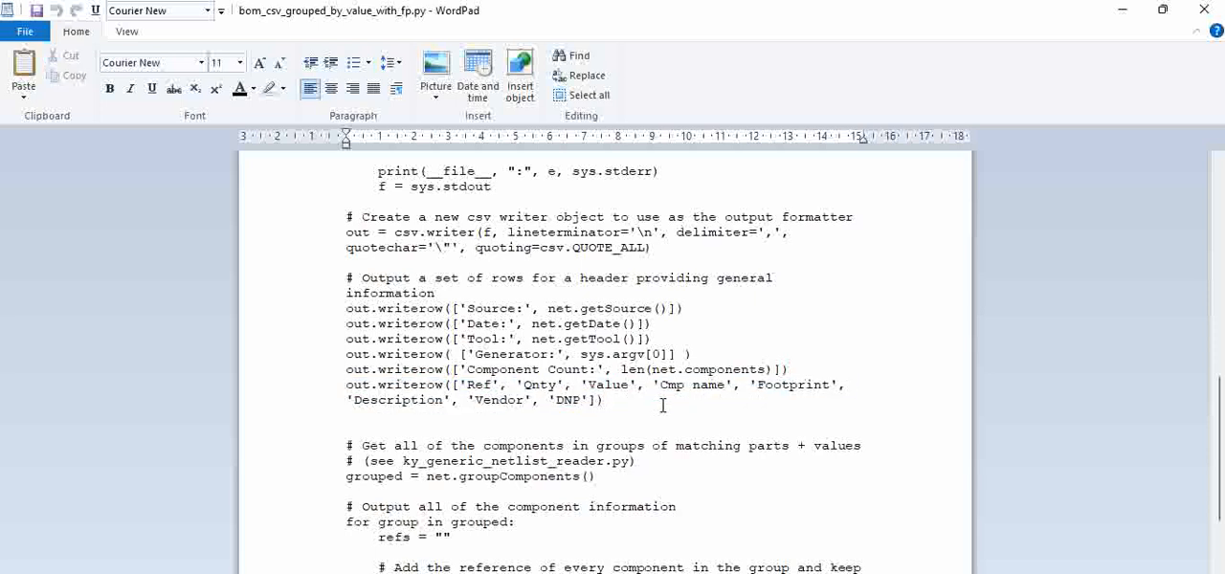
mouse_move(479, 381)
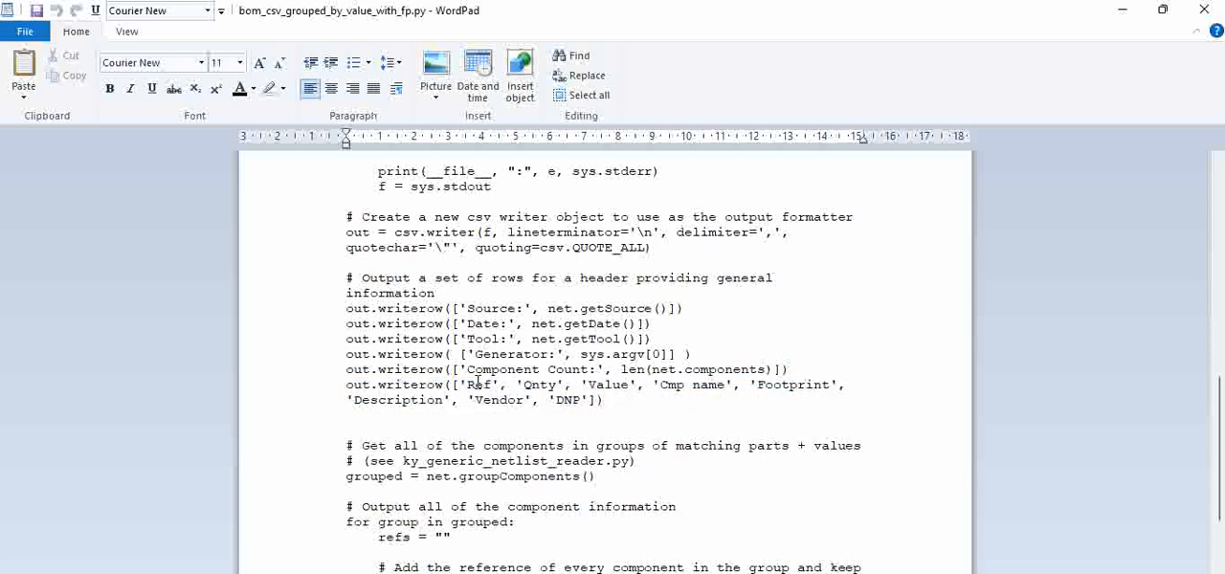
mouse_move(599, 383)
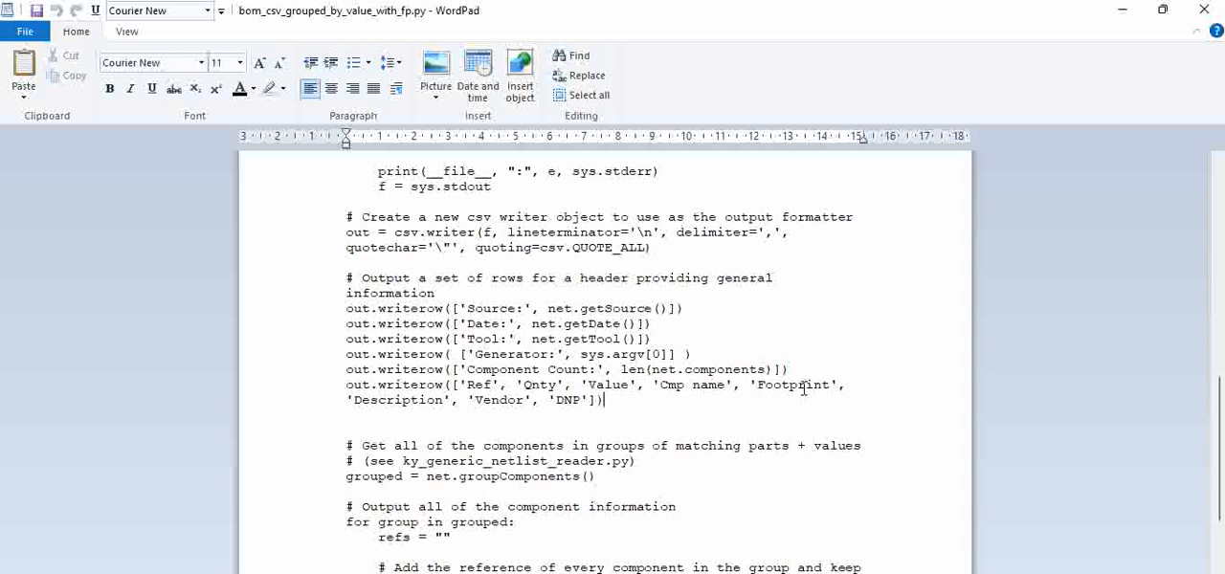
Insert ,'MPN' as a new final column title before the closing bracket of the header row
scroll("down", 3)
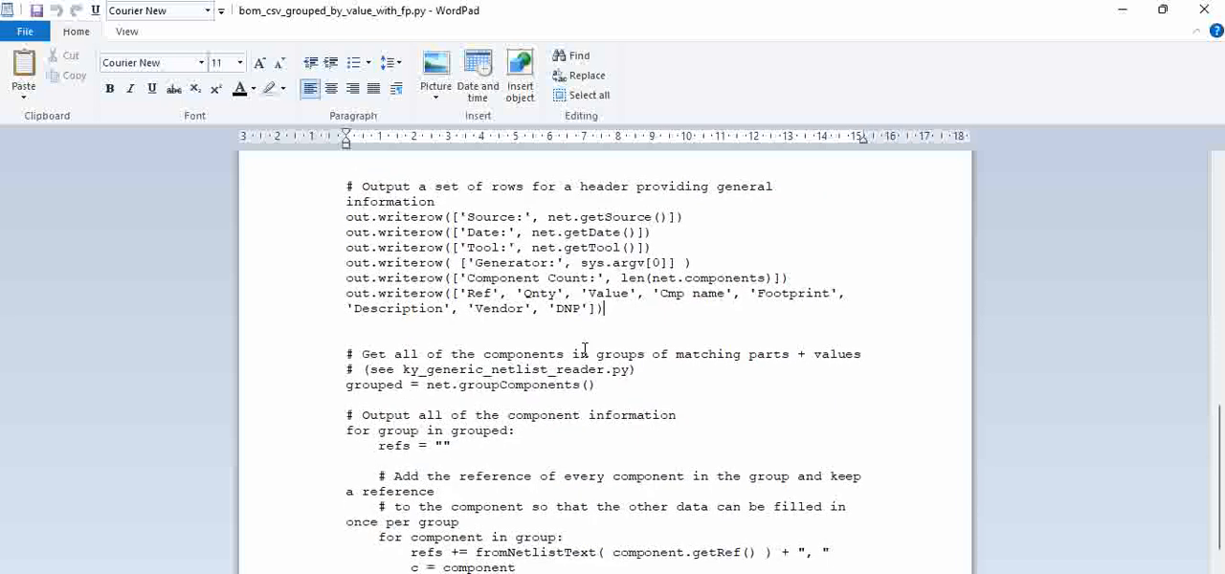
scroll("down", 3)
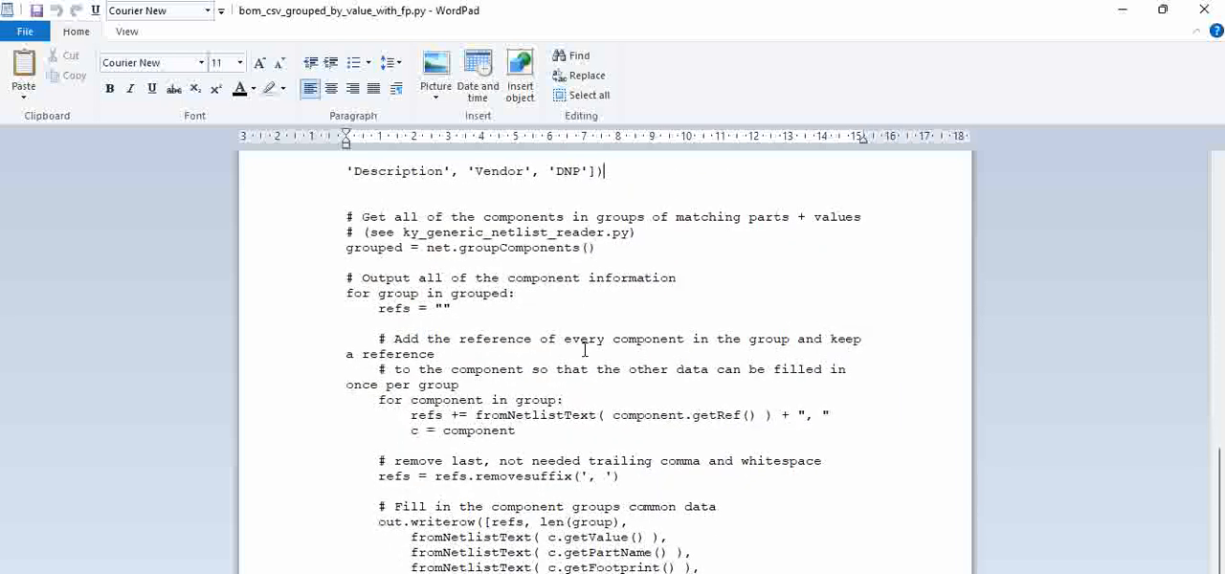
scroll("up", 3)
type(",")
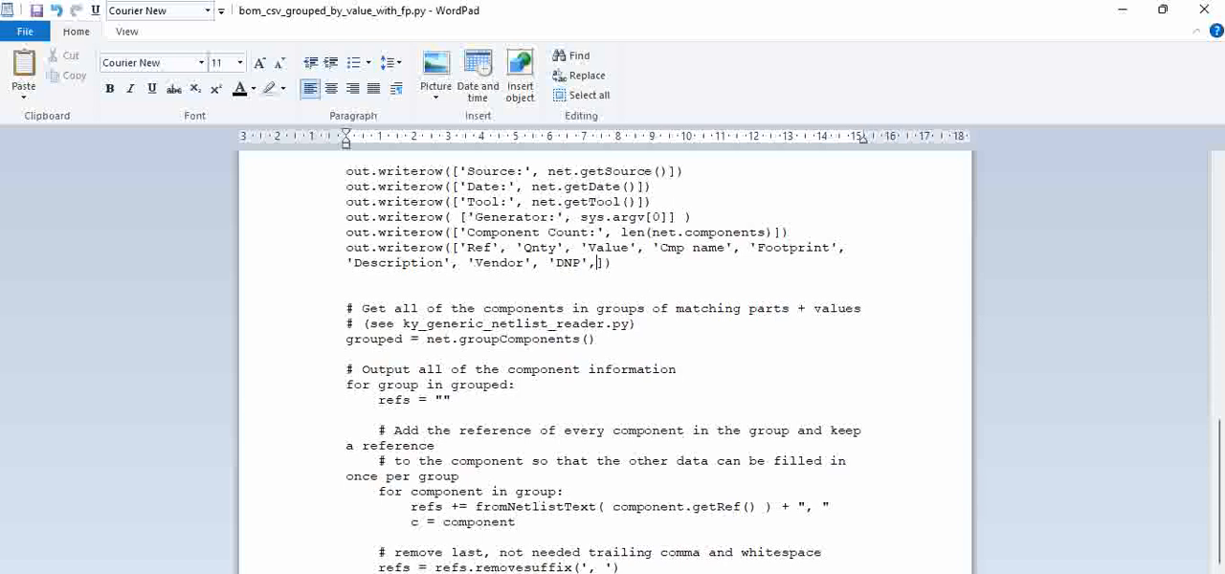
type("''")
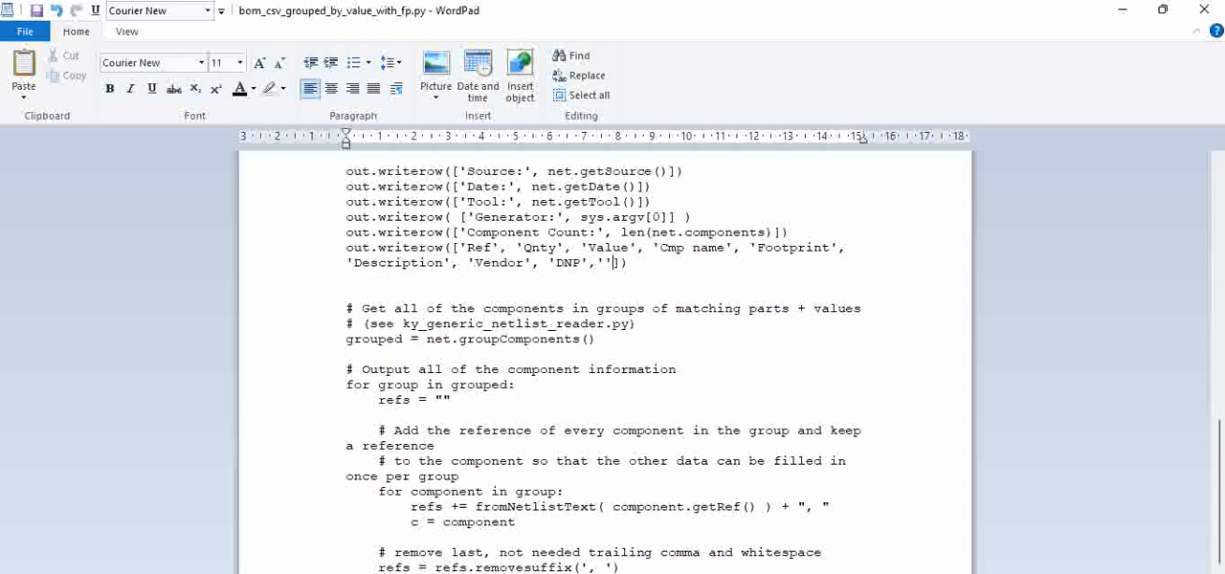
type("MF")
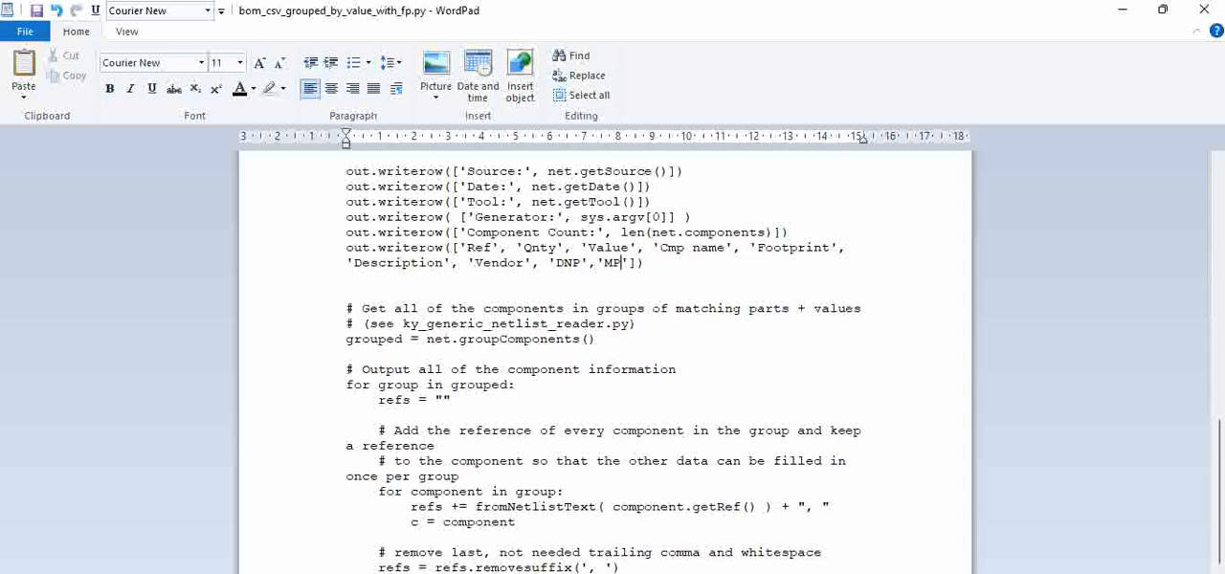
type("N")
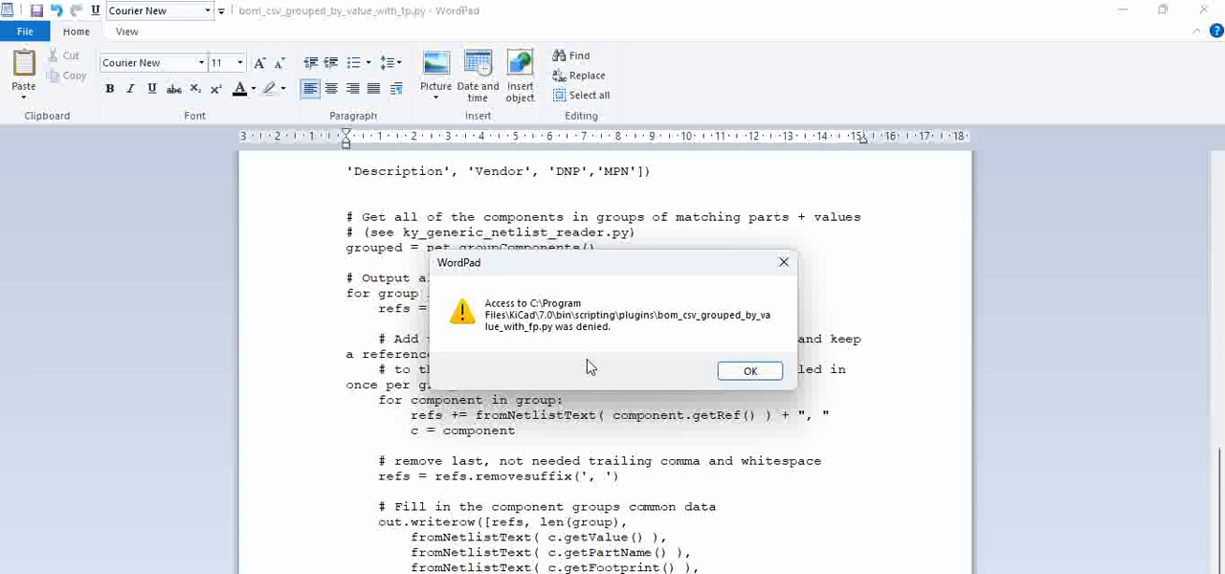
mouse_move(624, 362)
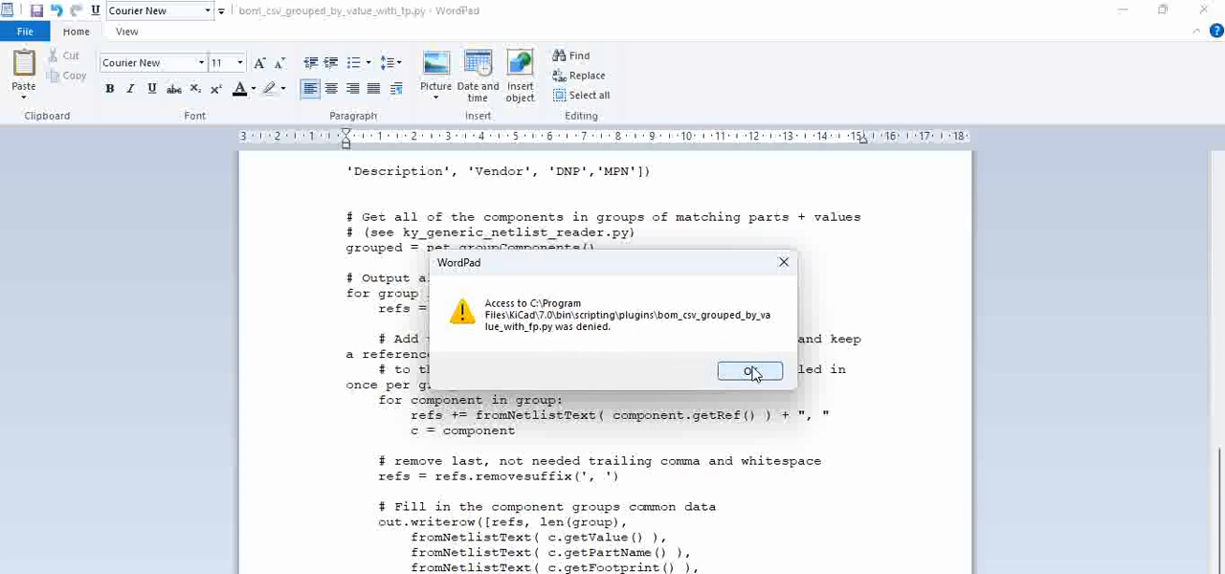
left_click(750, 371)
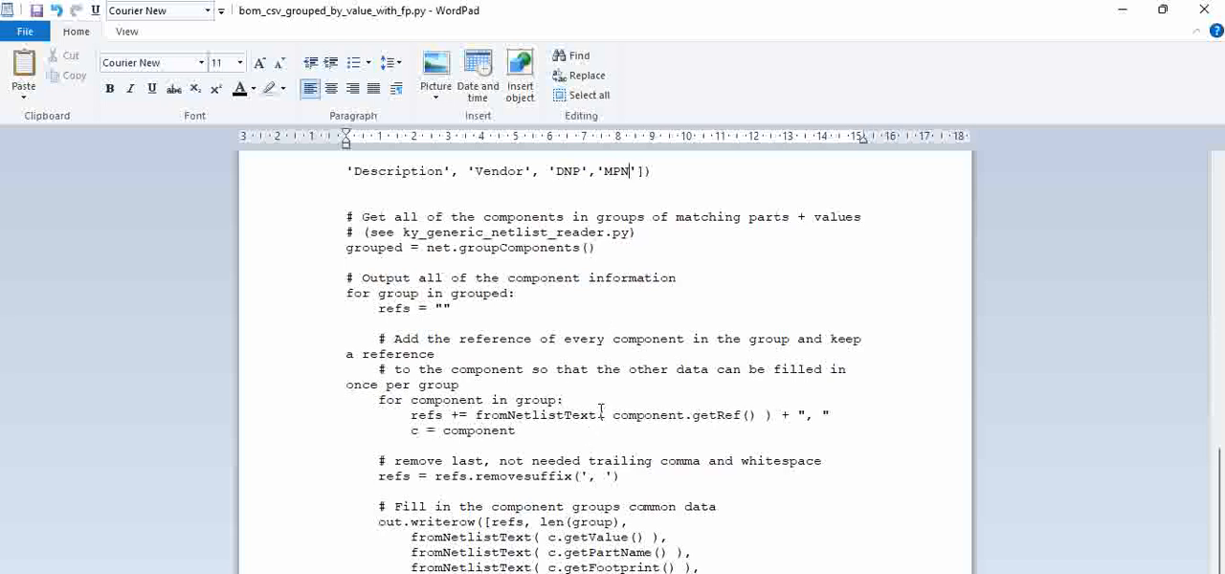
scroll("up", 3)
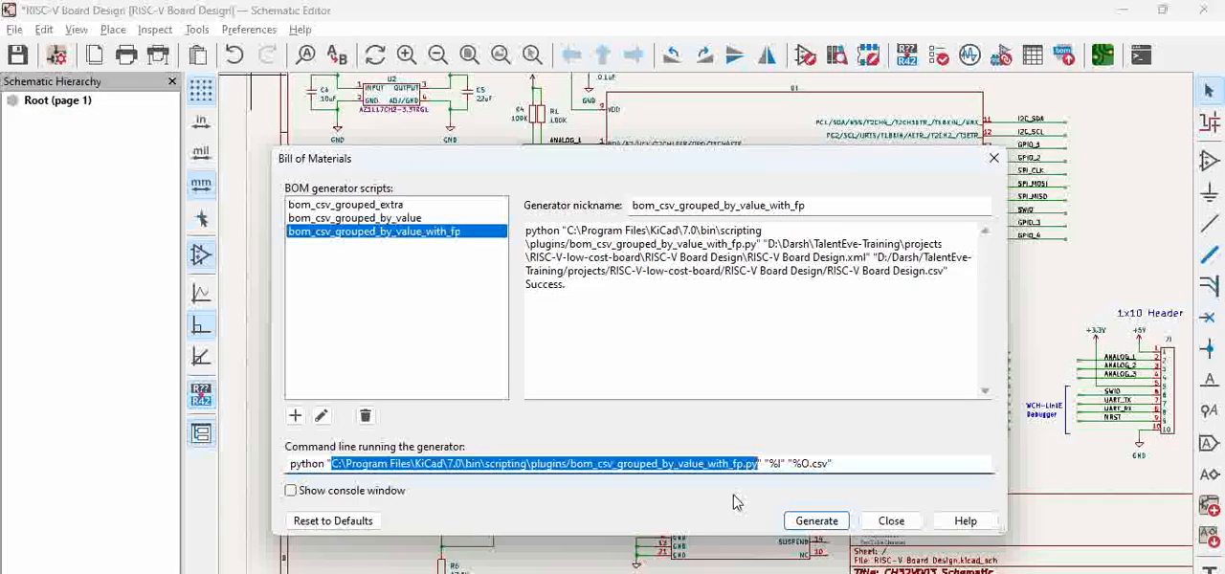
mouse_move(945, 306)
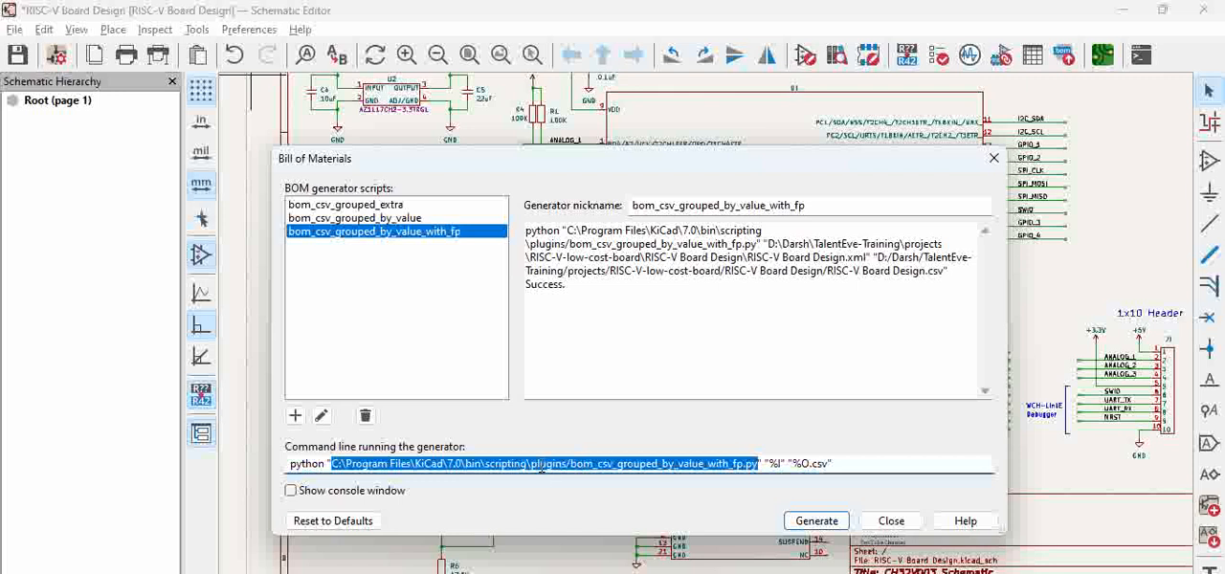
mouse_move(294, 416)
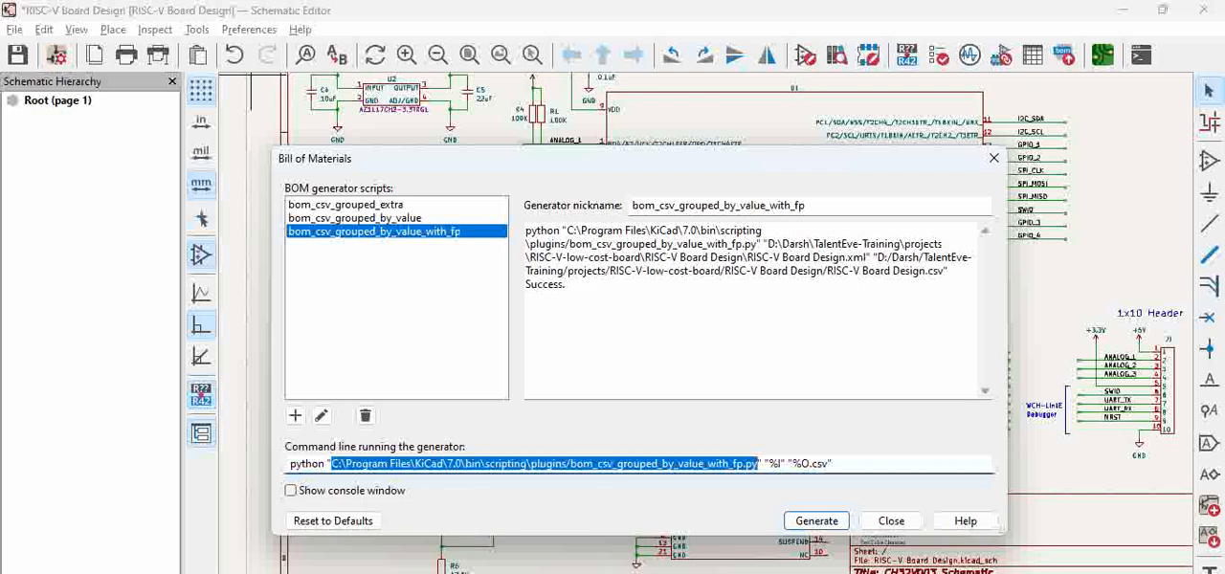
mouse_move(746, 502)
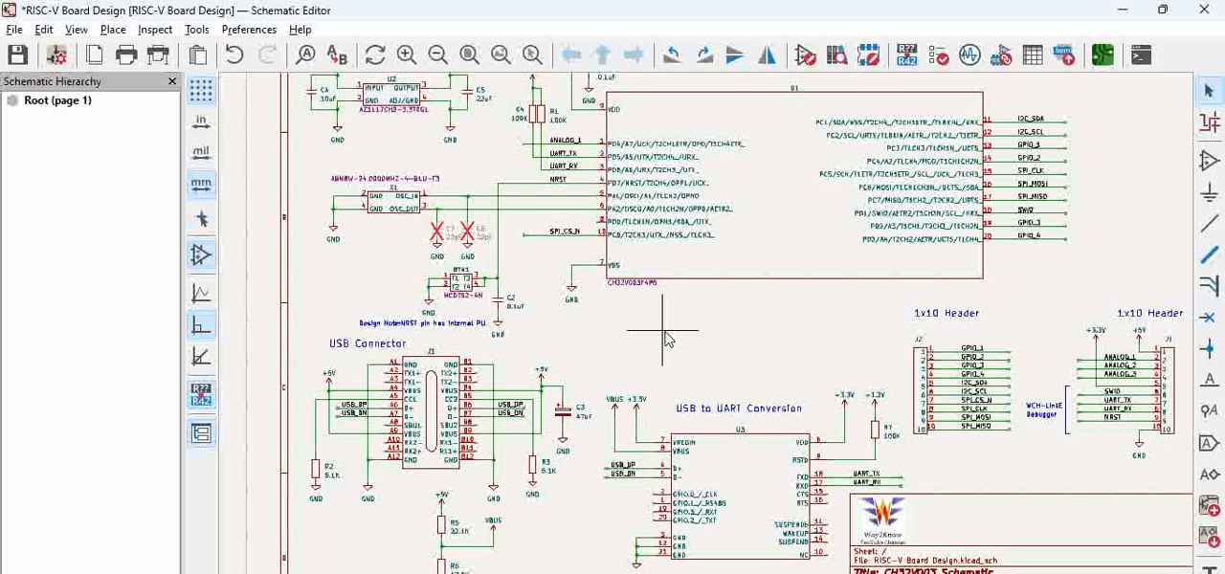
mouse_move(666, 325)
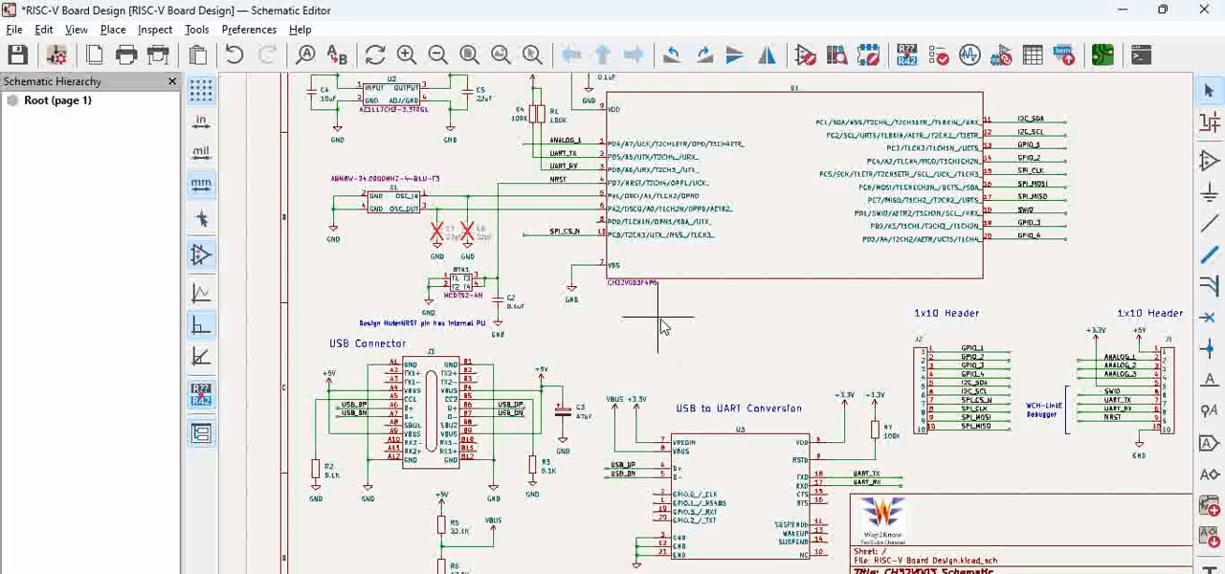
mouse_move(651, 383)
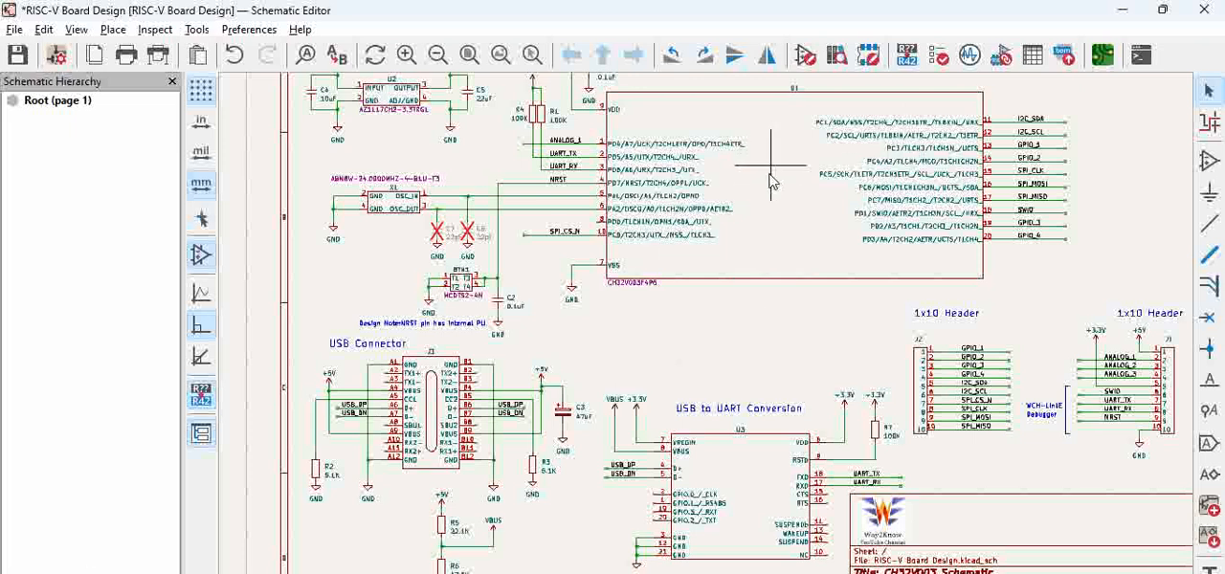
mouse_move(668, 330)
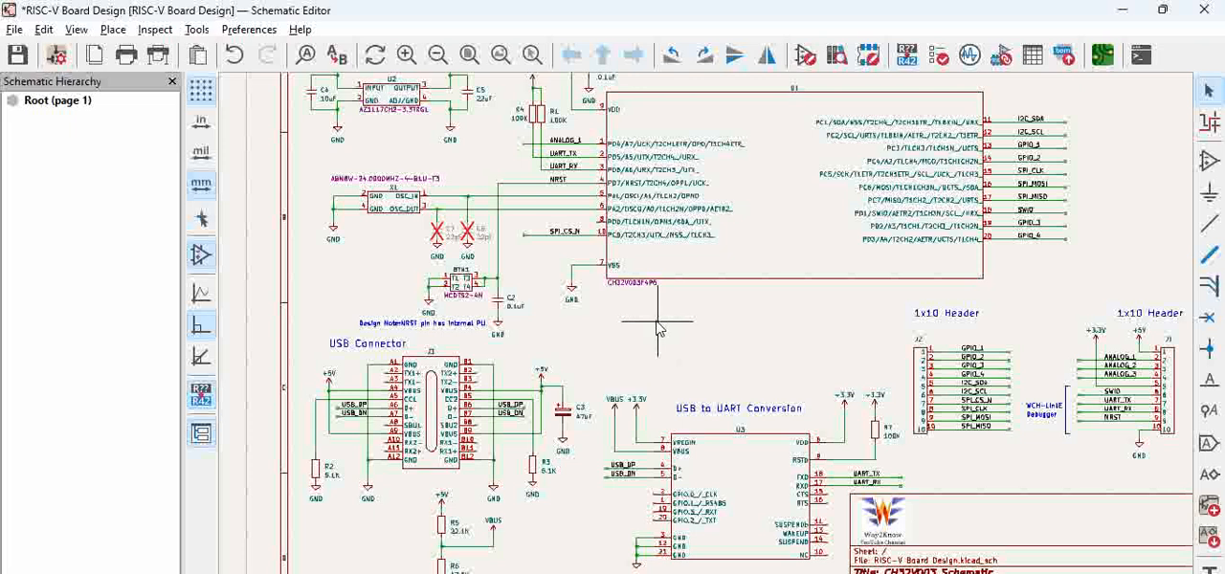
mouse_move(938, 297)
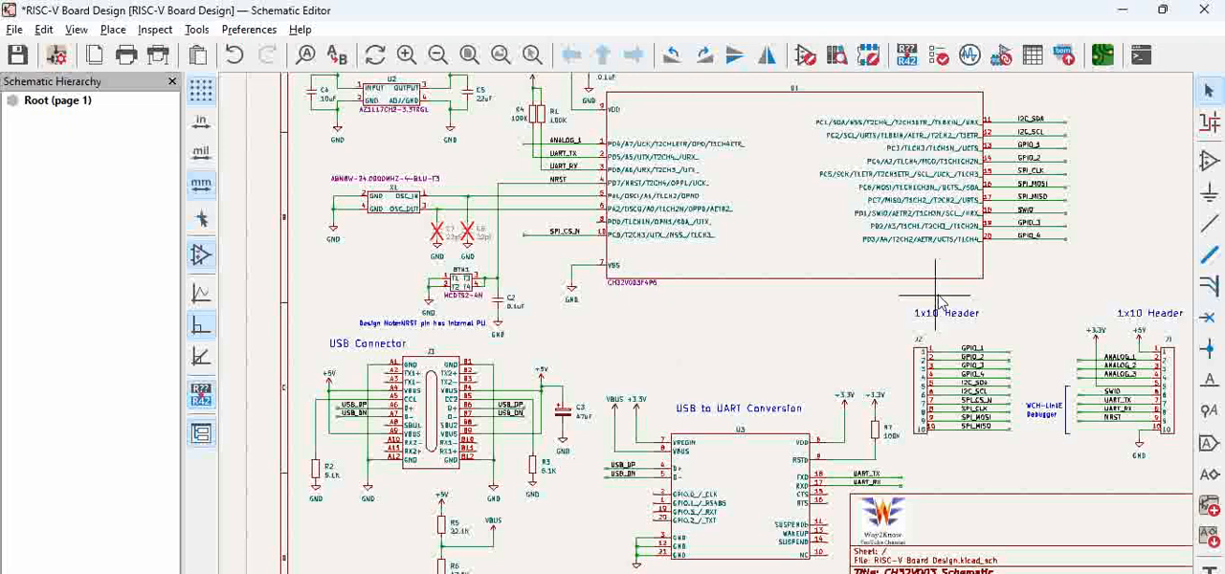